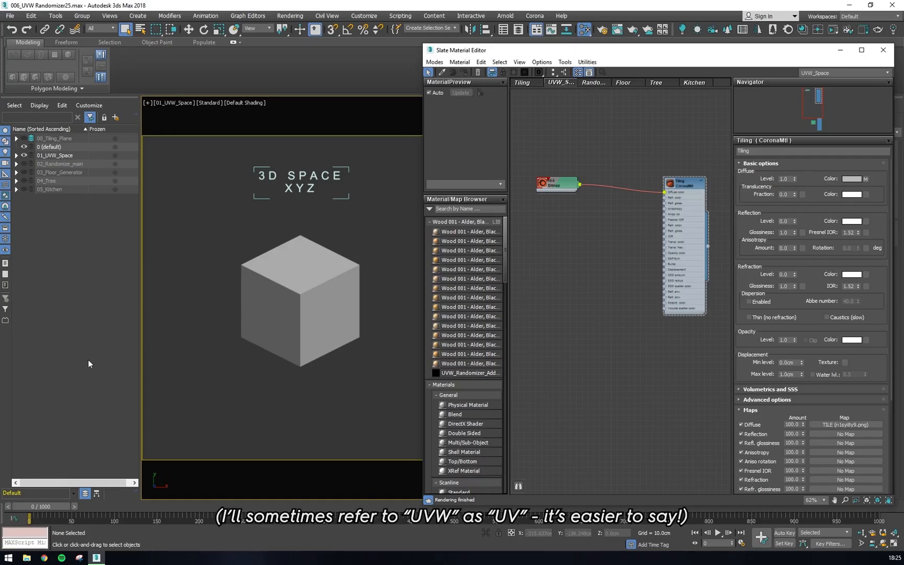
mouse_move(106, 362)
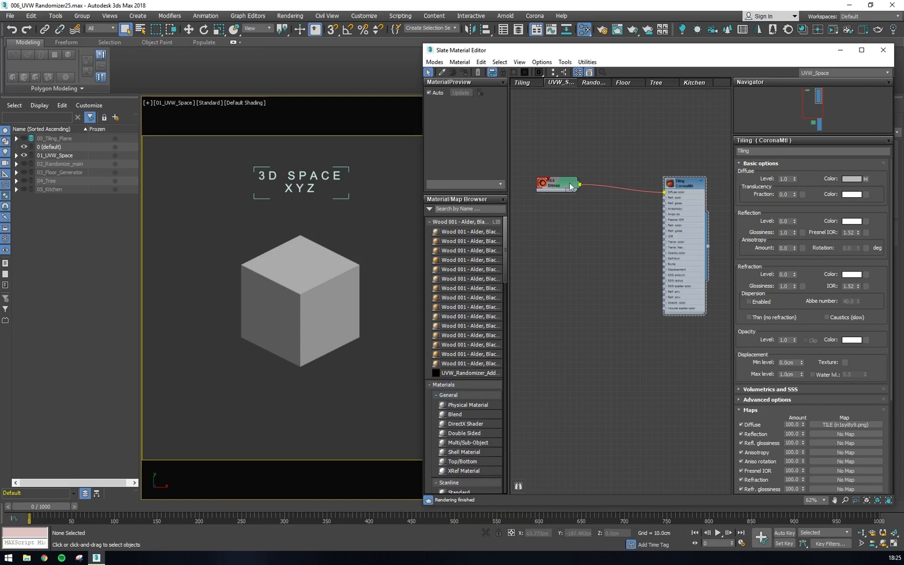
Step: Show the Tiling material's Bitmap node coordinates and tile texture file settings
double_click(555, 183)
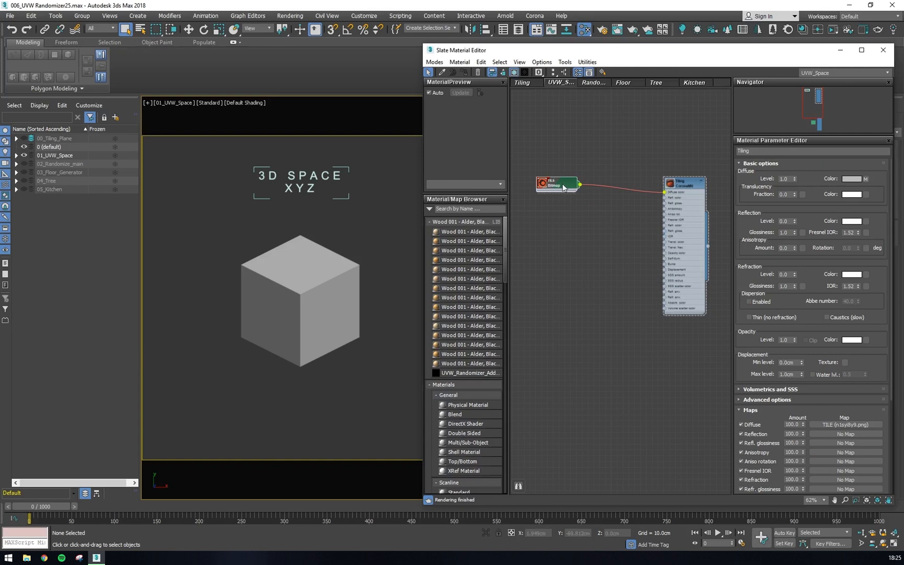
click(556, 185)
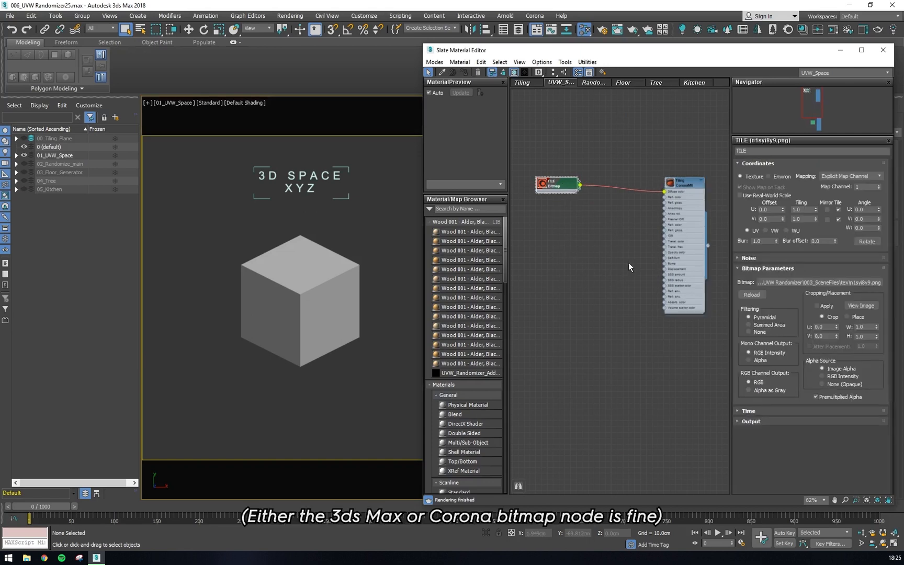
mouse_move(816, 194)
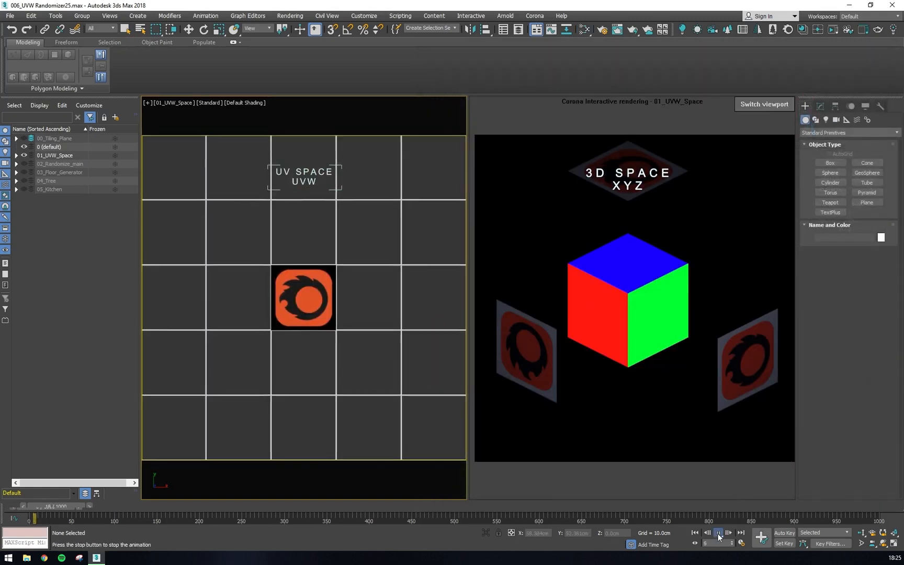
Step: Play the UVW_Space demo animation of logos moving onto the cube, then stop it
click(718, 532)
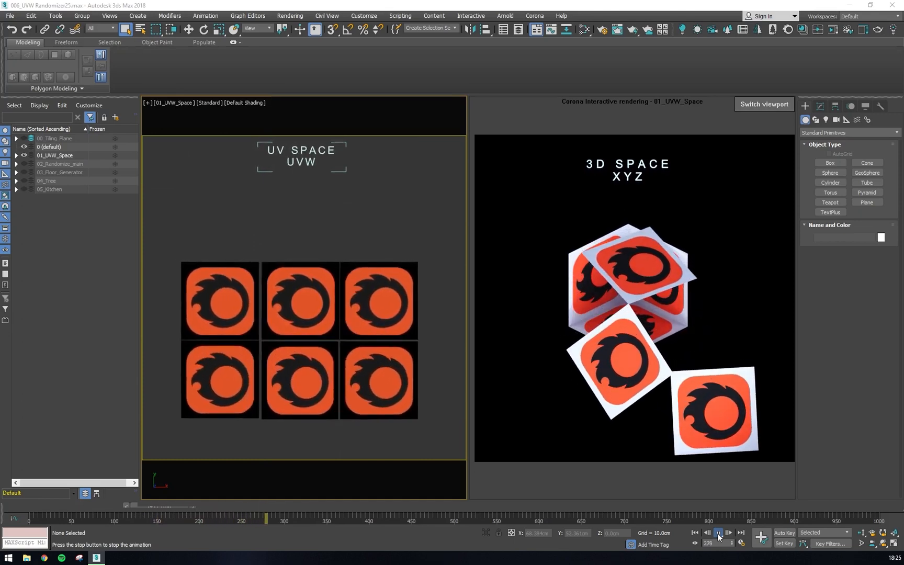
click(718, 532)
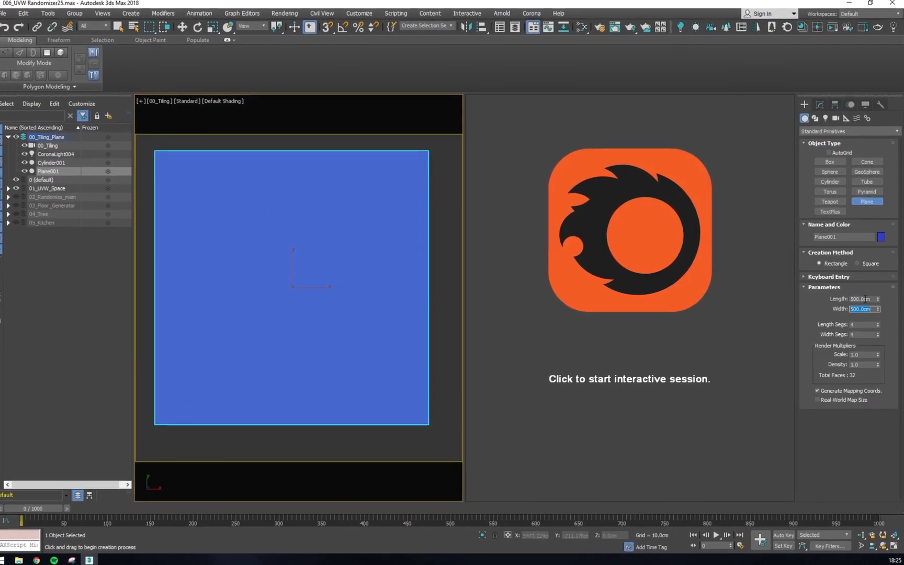
Step: Finish entering the plane's 500 cm length and width in the tiling scene
click(874, 157)
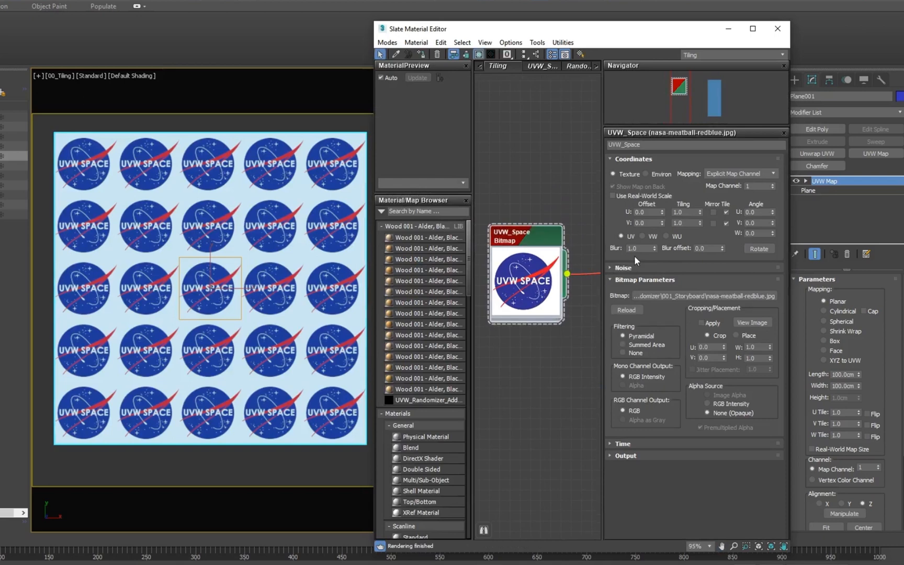
Step: Change the UVW_Space bitmap's Tiling values, entering 2.0 then 1.0, to magnify the logo
click(614, 186)
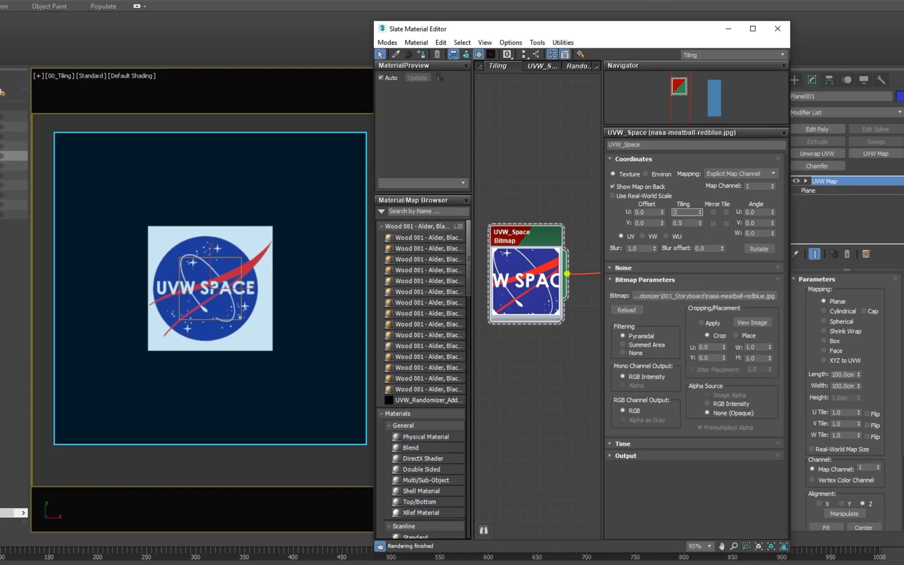
text(2.0)
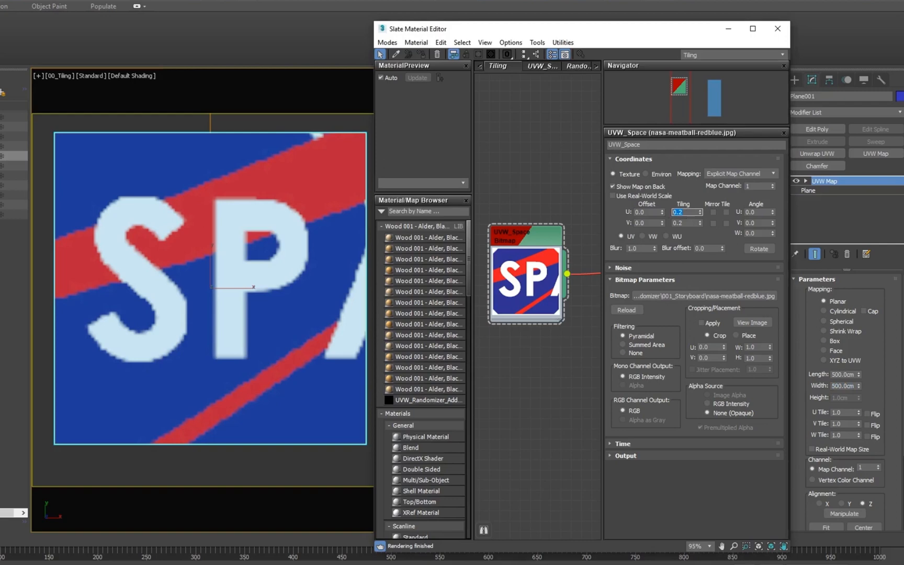
text(1.0)
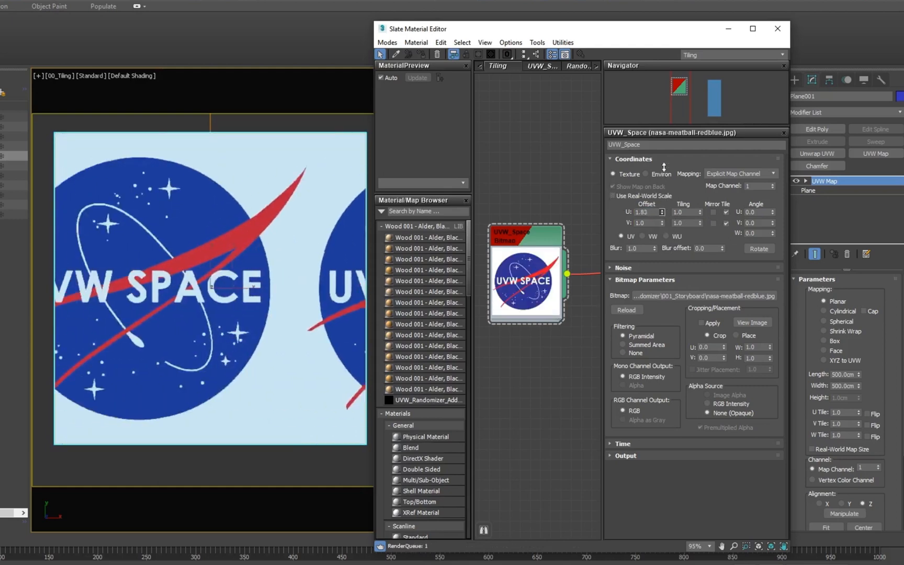
Step: Enter U Offset values 1.02 and 0.5 to slide the logo sideways
text(1.02)
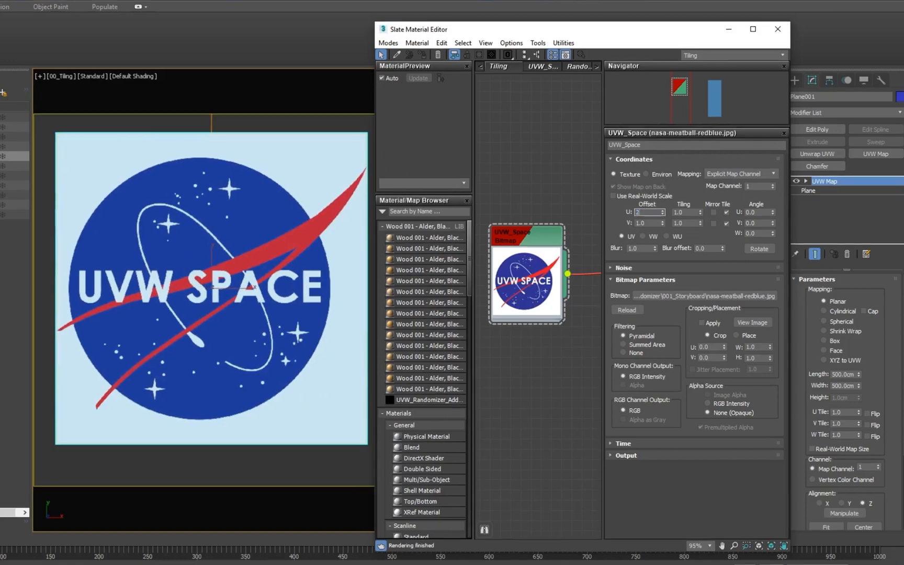
text(0.5)
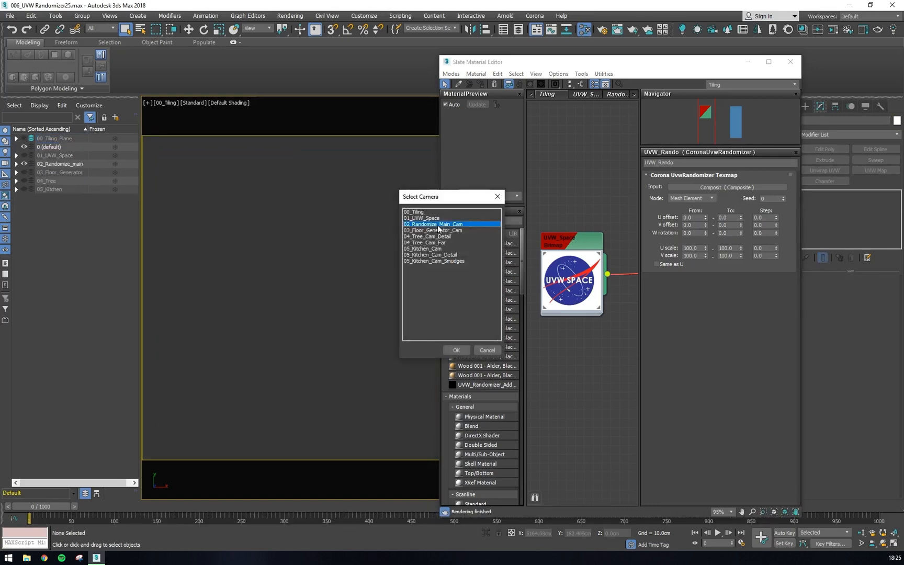
Step: View through 02_Randomize_Main_Cam and open the UVW_Rando randomizer from the 02_Randomize_main layer
click(455, 350)
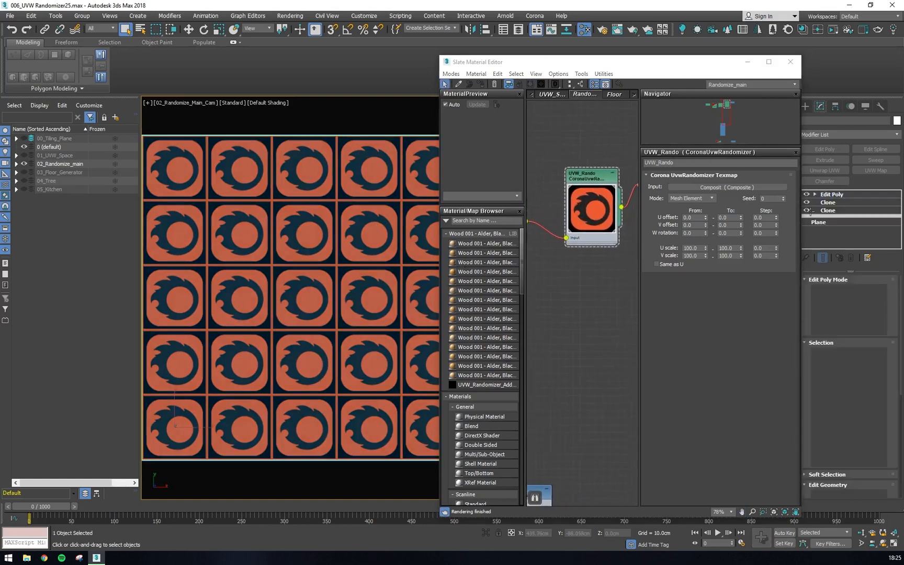
click(830, 194)
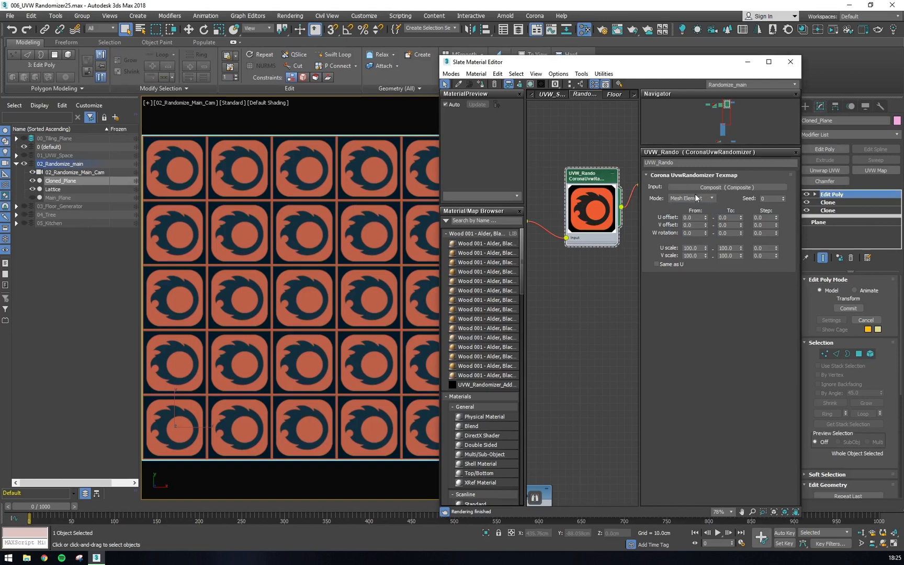
click(690, 198)
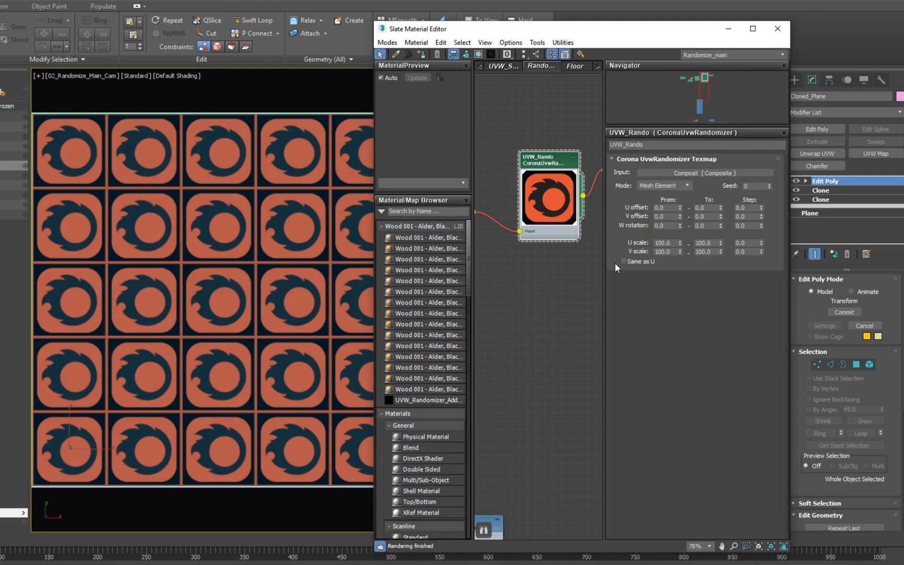
mouse_move(688, 198)
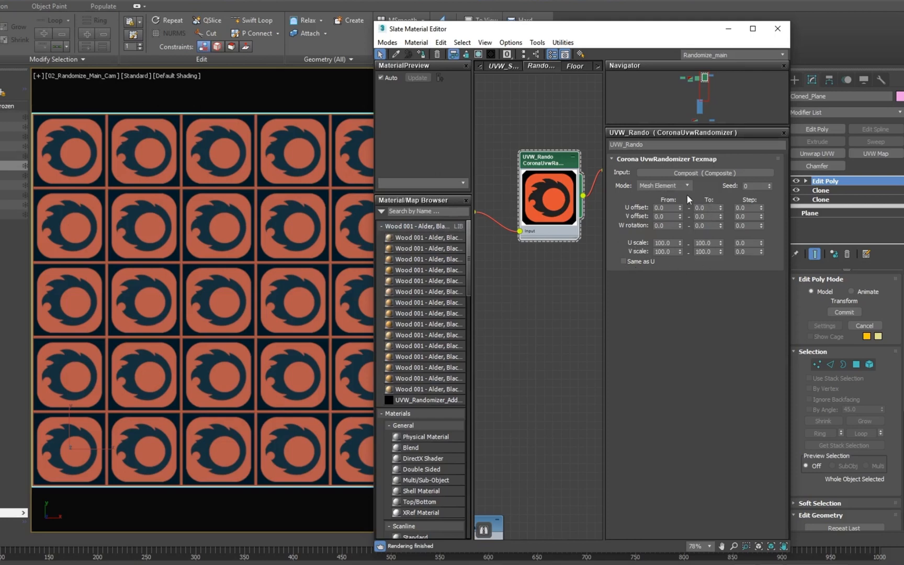
mouse_move(684, 201)
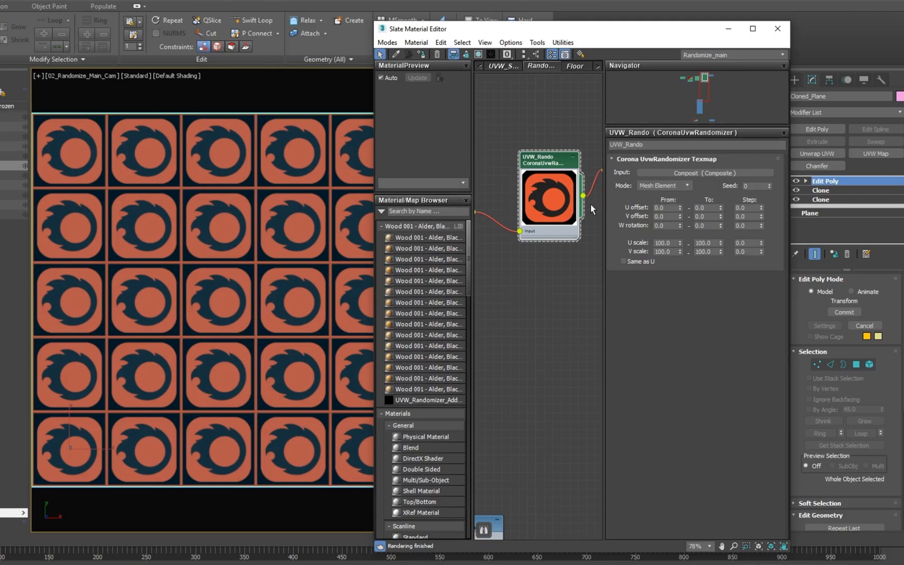
mouse_move(708, 208)
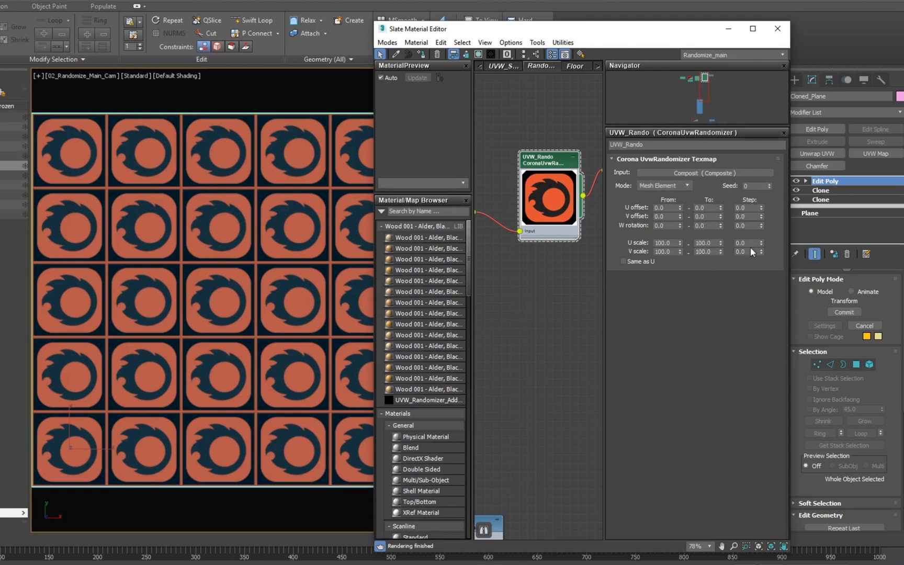
mouse_move(749, 242)
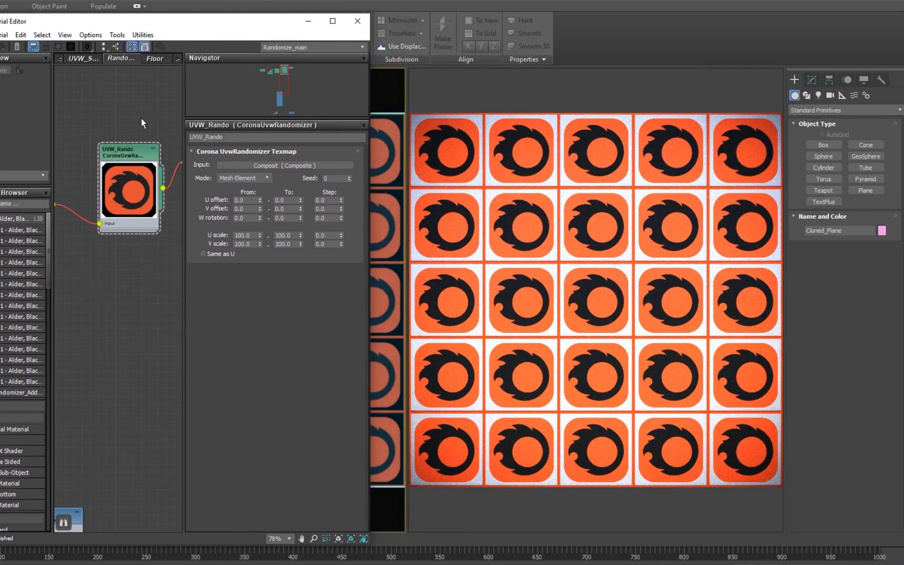
Step: Set the randomizer's U offset From 0 To 1 with Step 0.5
click(244, 200)
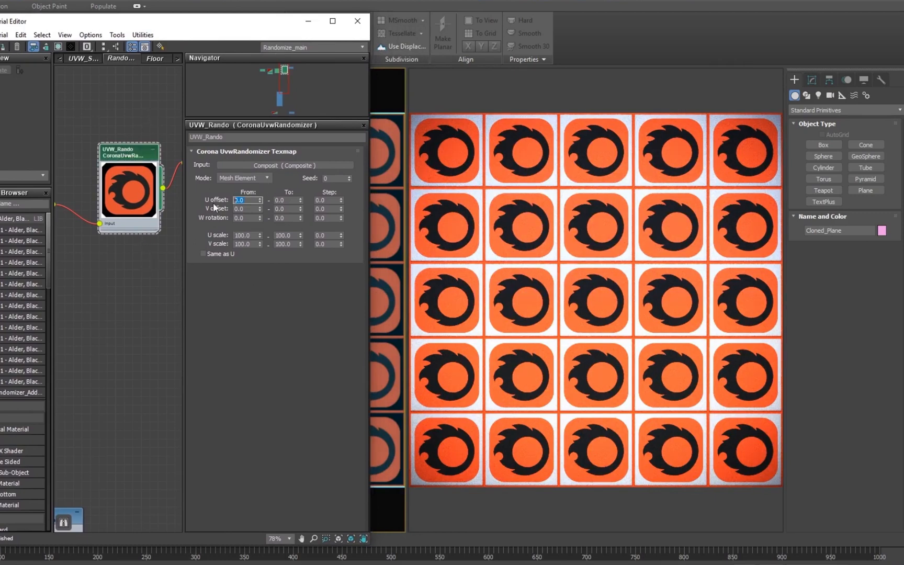
text(10.0)
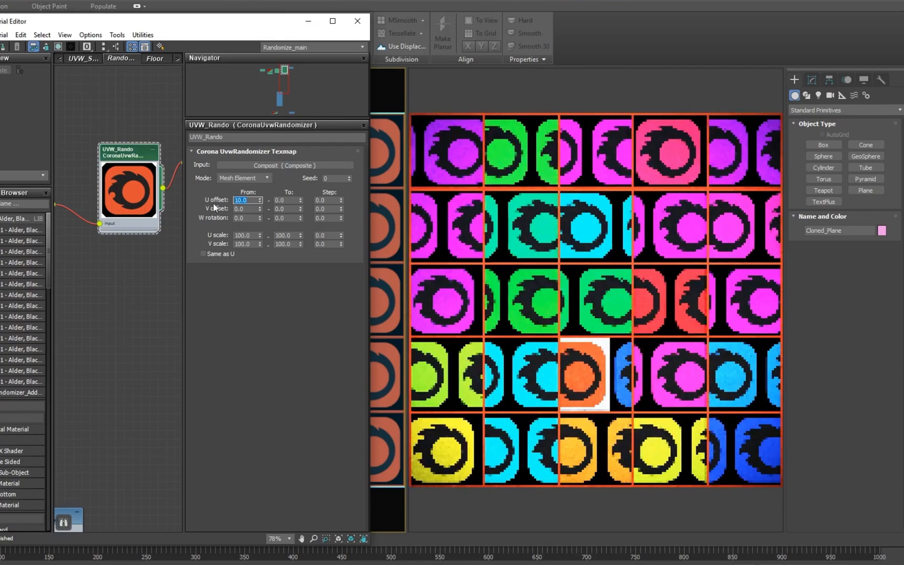
text(1.0)
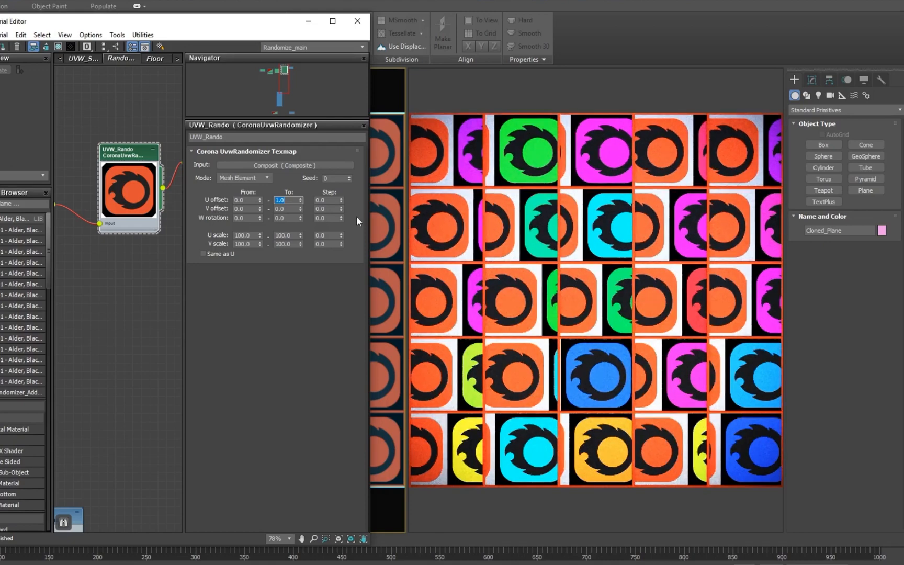
click(340, 200)
text(0.5)
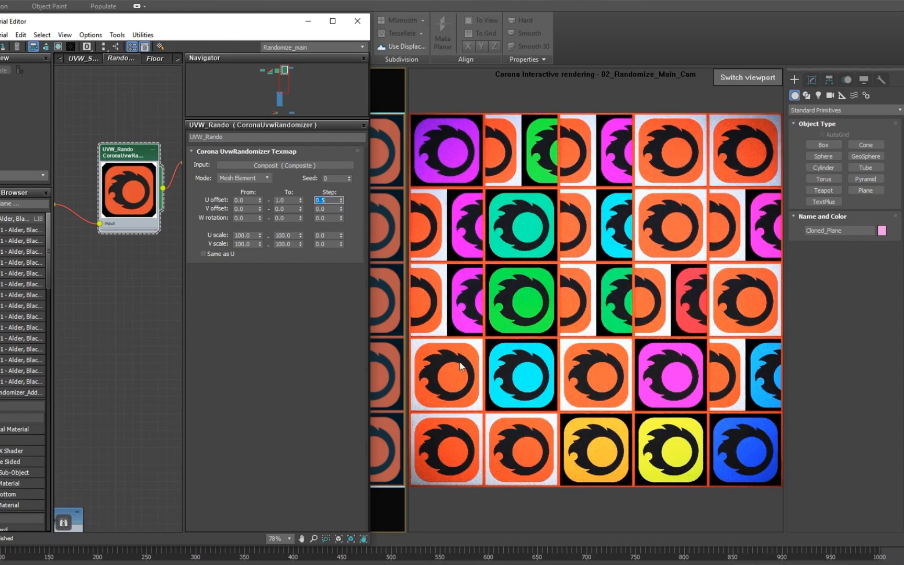
mouse_move(521, 389)
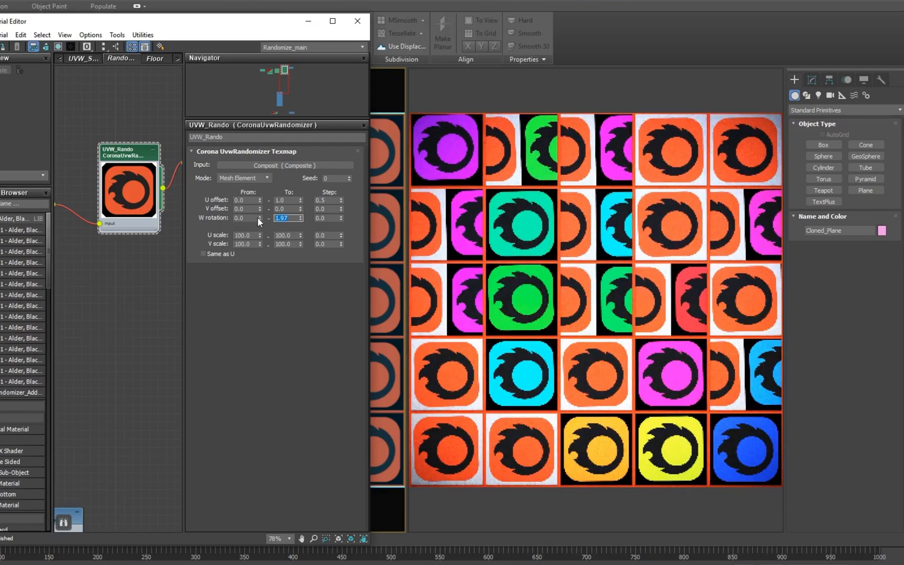
Step: Enter 360 in the W rotation To field for random 0–360° tile rotation
text(360.0)
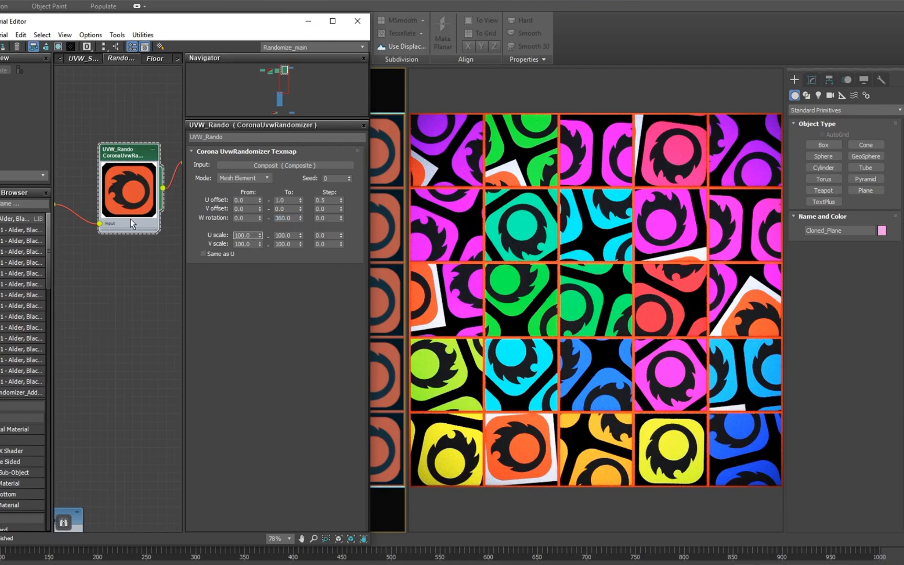
Step: Try Same as U linking and an upper U scale limit of 1
click(259, 233)
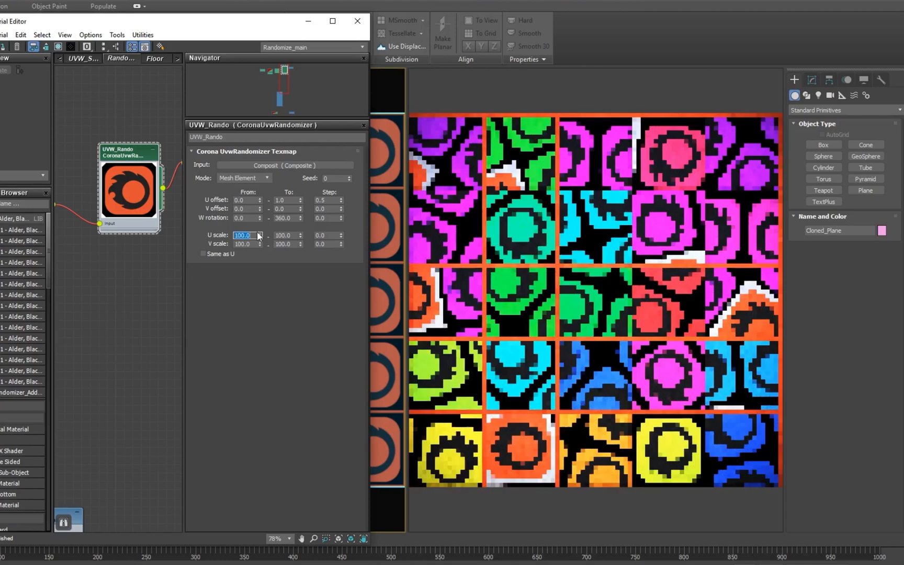
click(203, 255)
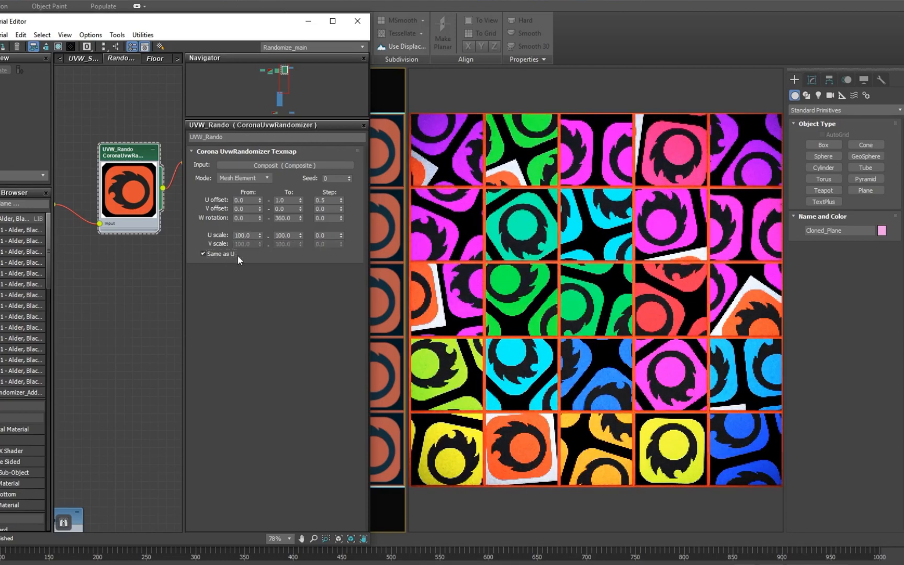
click(301, 233)
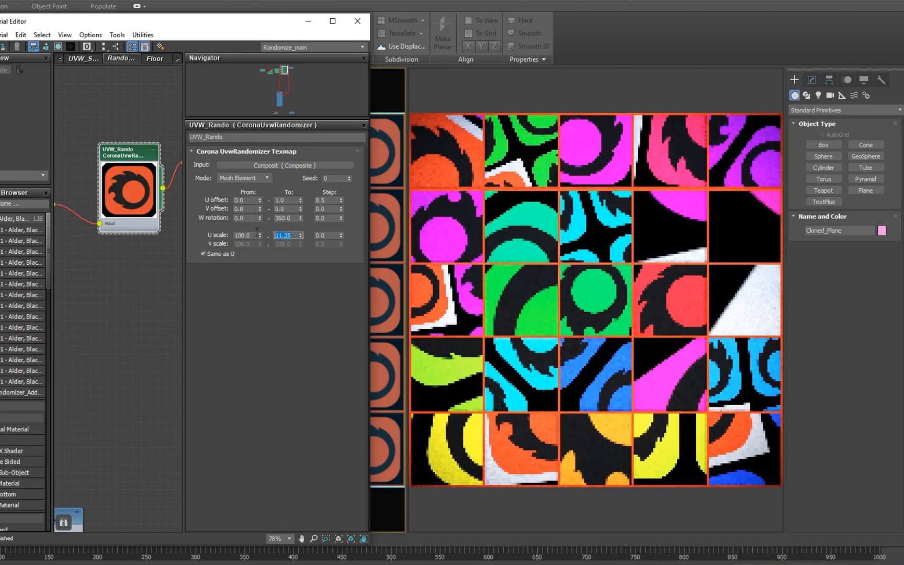
text(1)
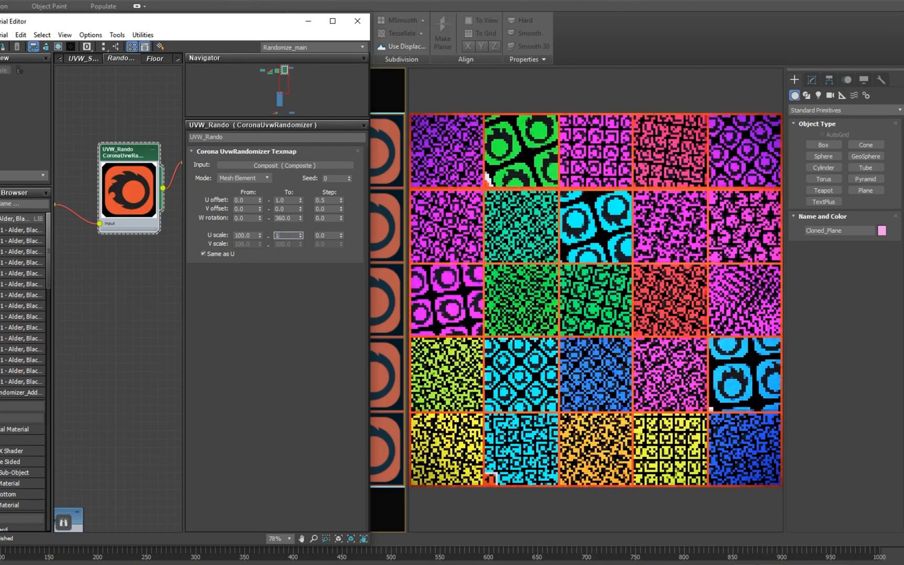
click(203, 253)
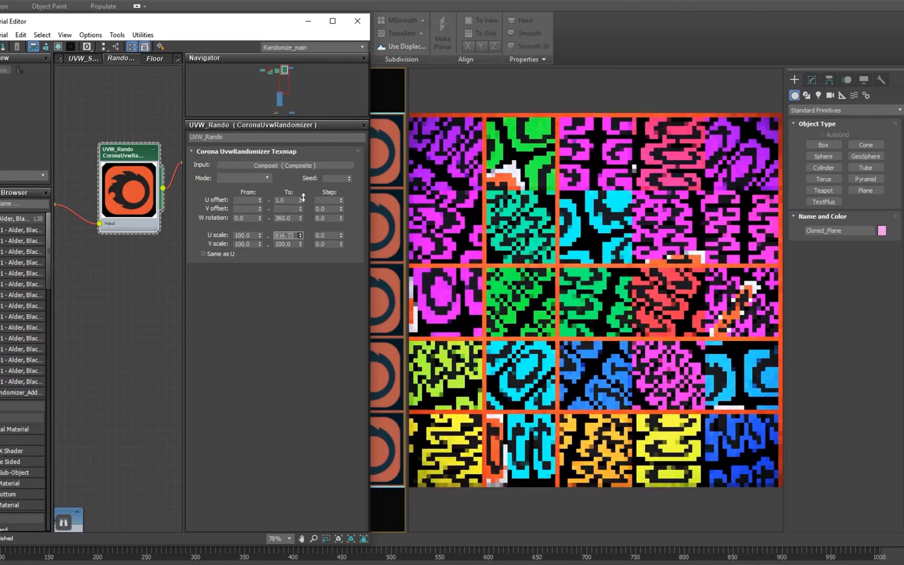
Step: Set U and V scale independently from -100 to 100 with step 200
click(243, 177)
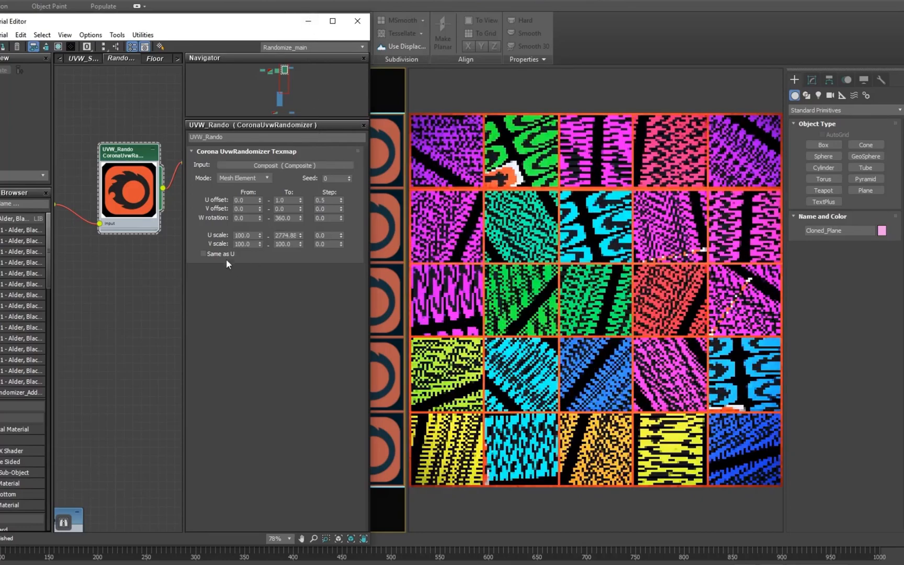
click(203, 254)
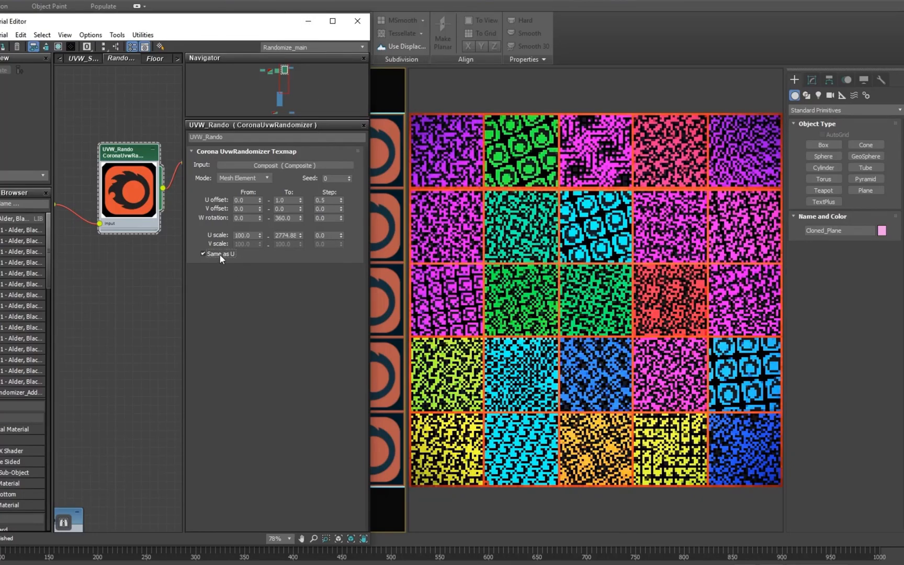
click(202, 254)
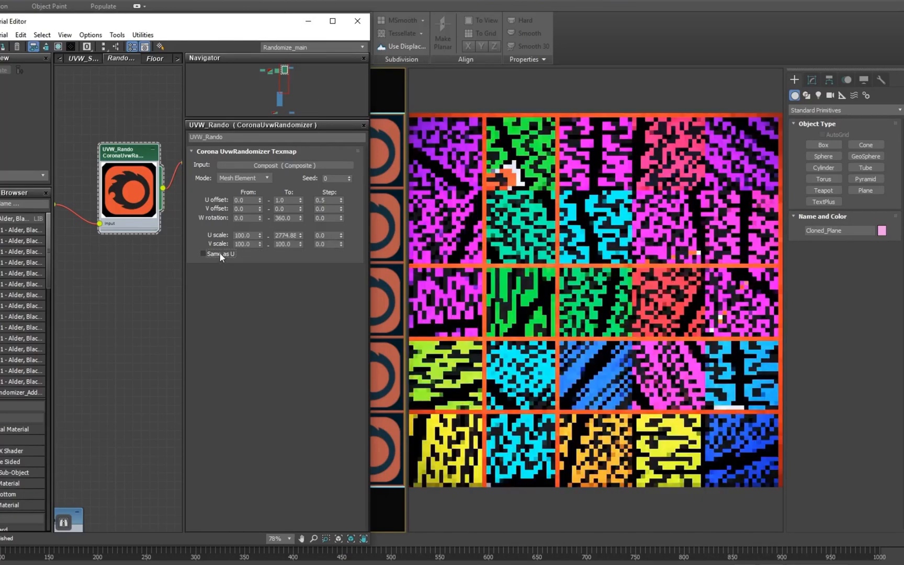
click(213, 253)
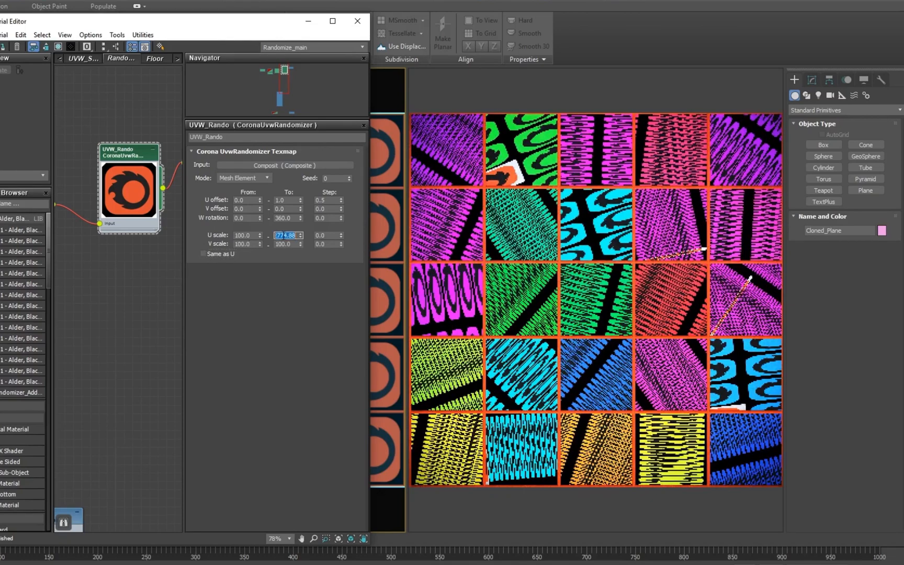
text(100.0)
click(248, 243)
text(-100)
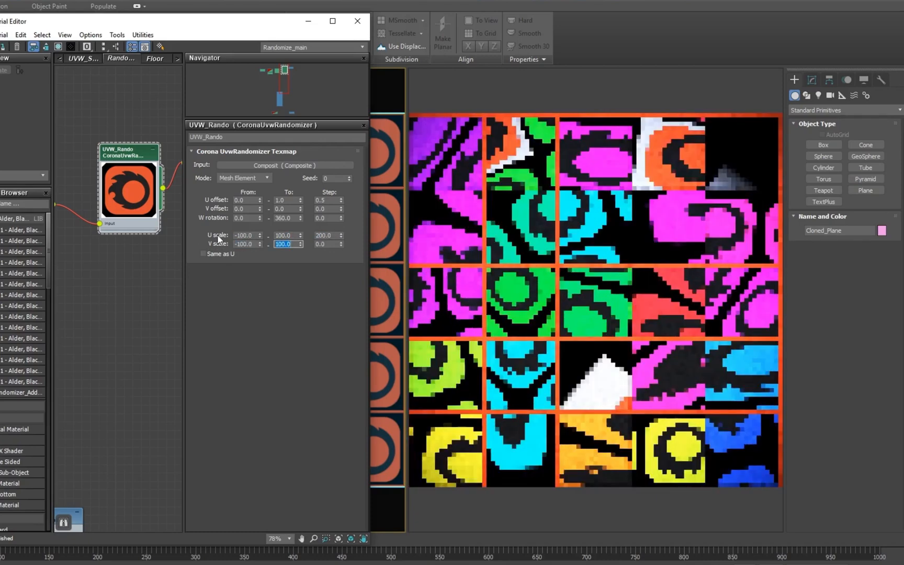
text(200.0)
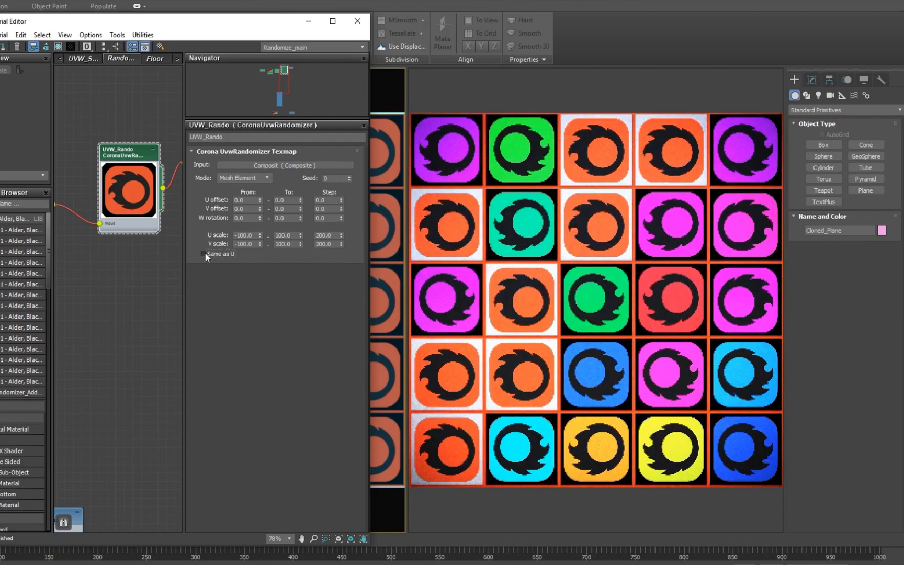
right_click(219, 254)
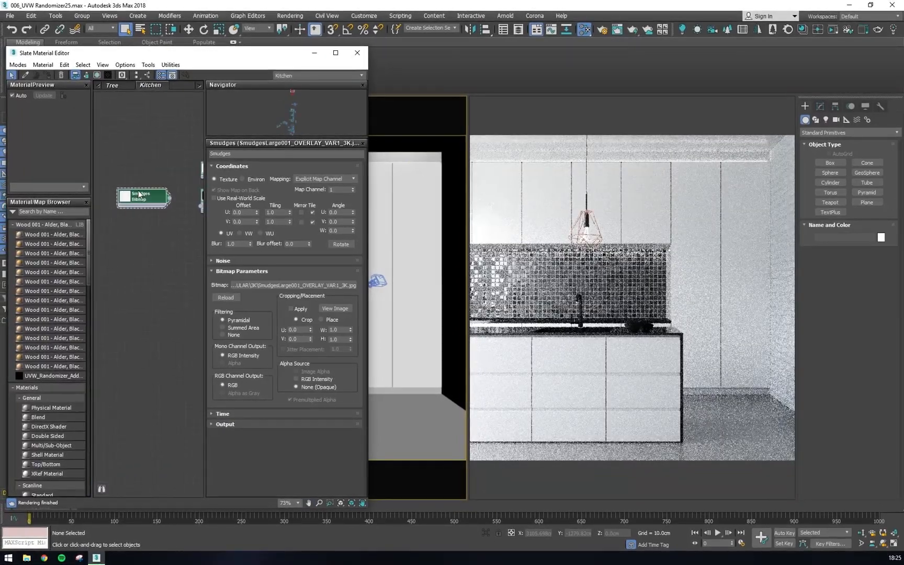
Step: Insert a CoronaColorCorrect after the Smudges map with Brightness -0.8 and Contrast 50
right_click(142, 196)
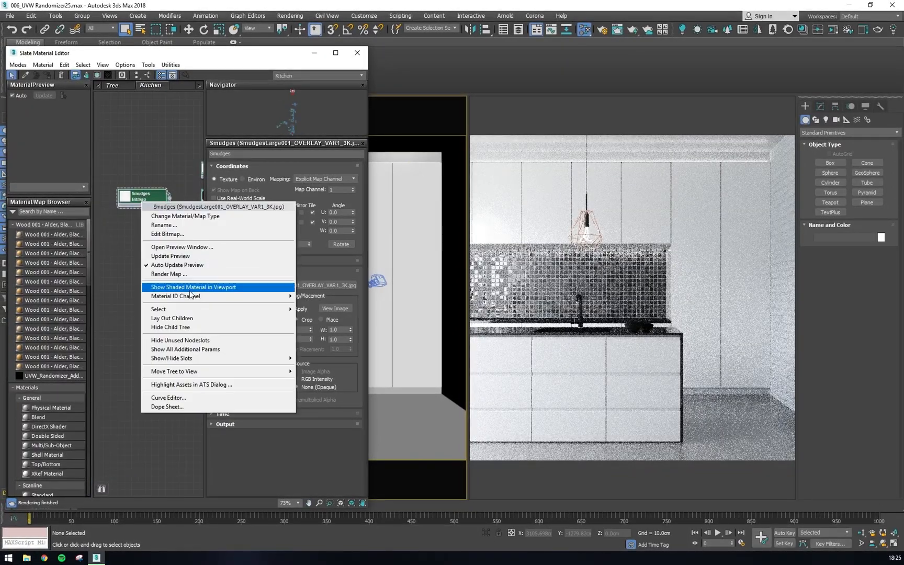
click(182, 246)
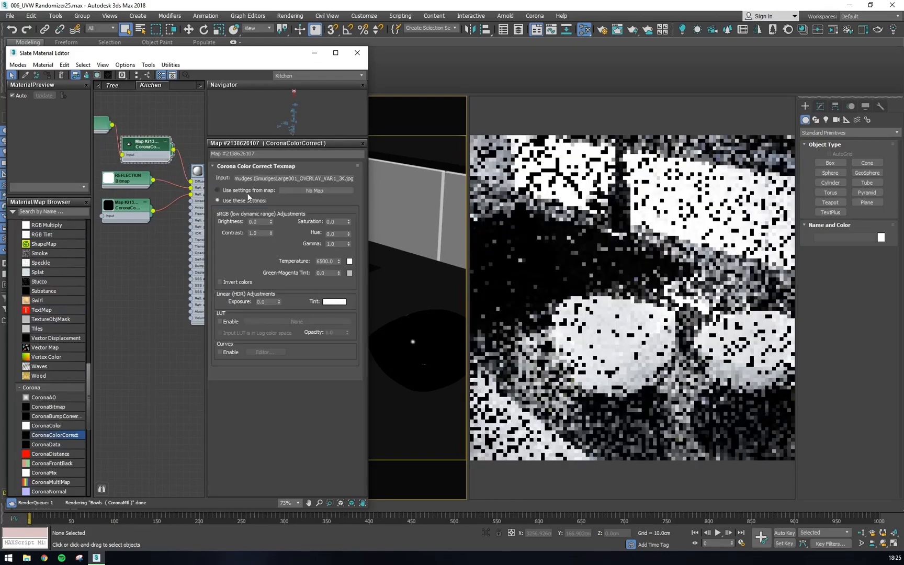
text(-0.5)
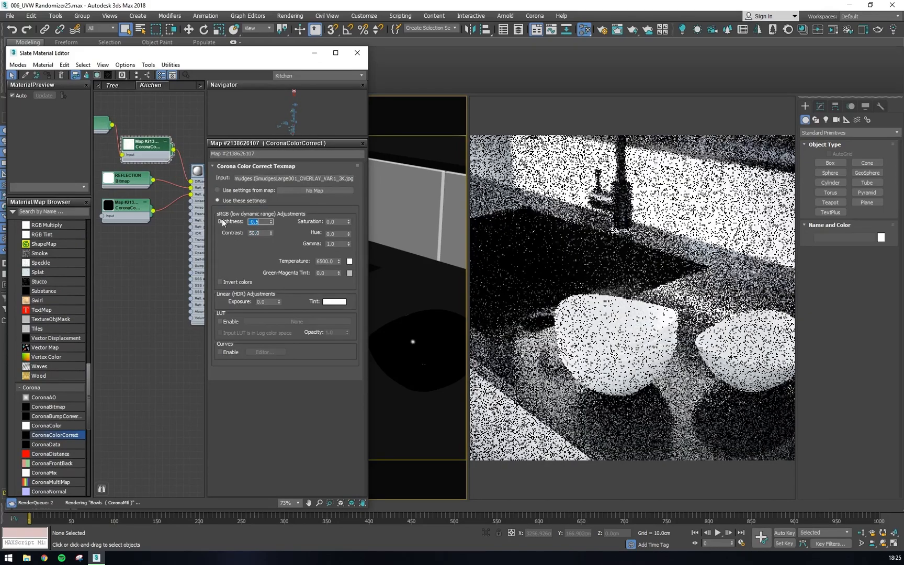
text(-0.8)
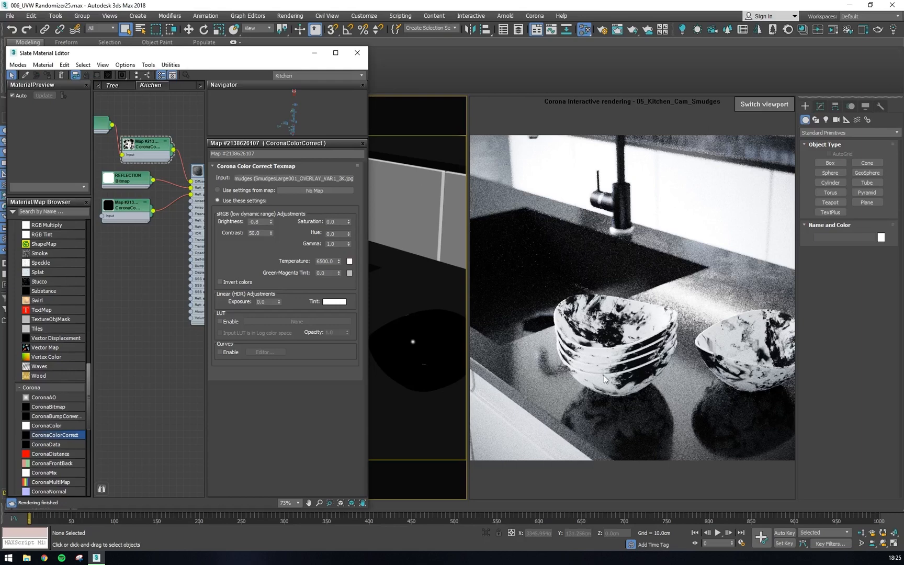
scroll(down, 3)
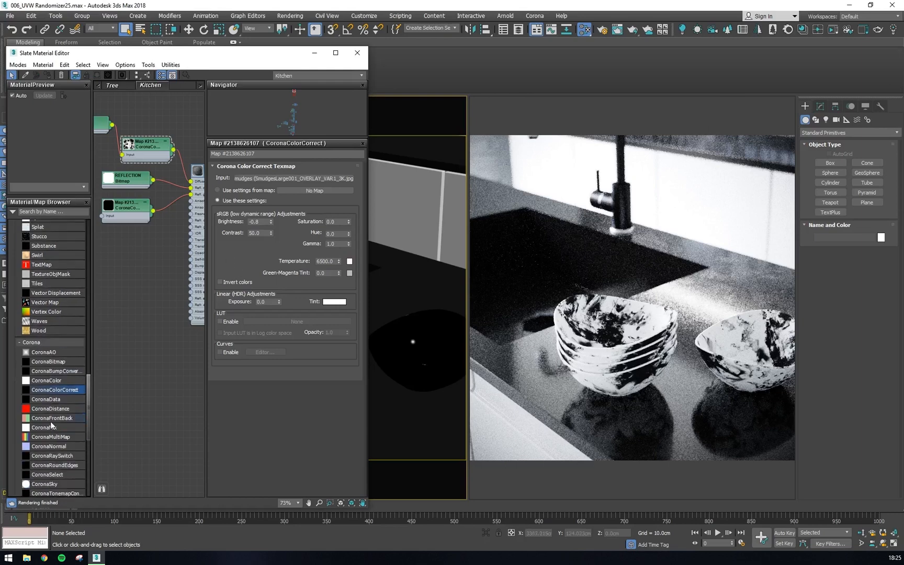
scroll(down, 3)
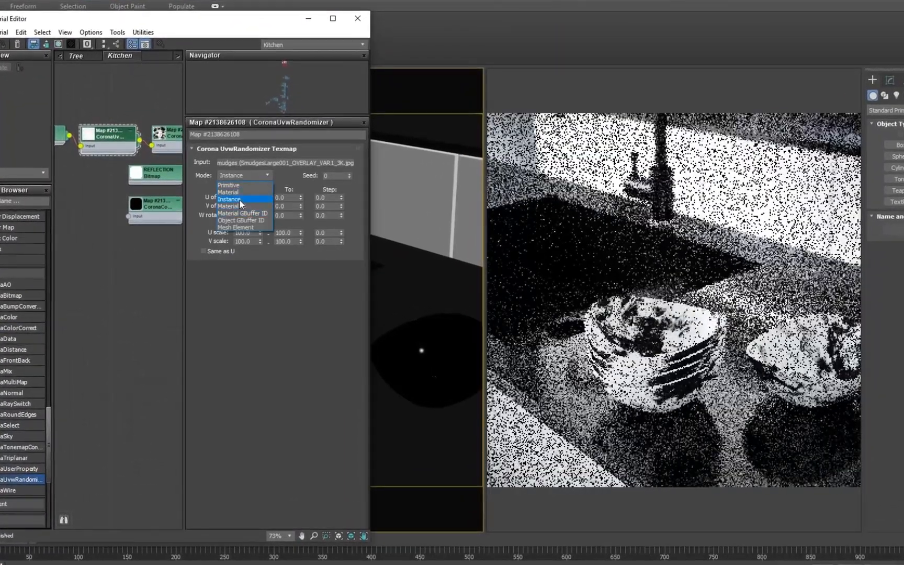
Step: Set the Smudges randomizer to Instance mode with U offset range -30 to 1.0
click(229, 199)
text(1)
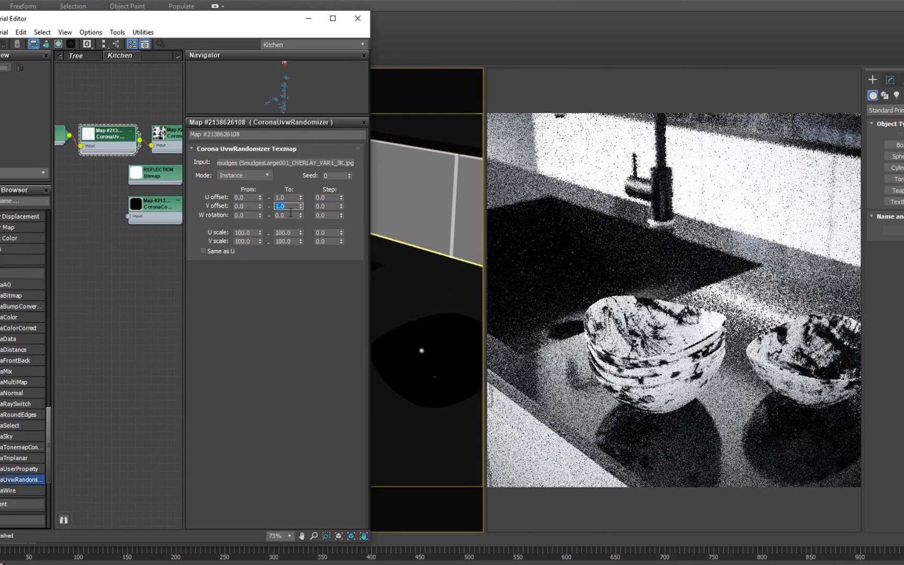
click(246, 197)
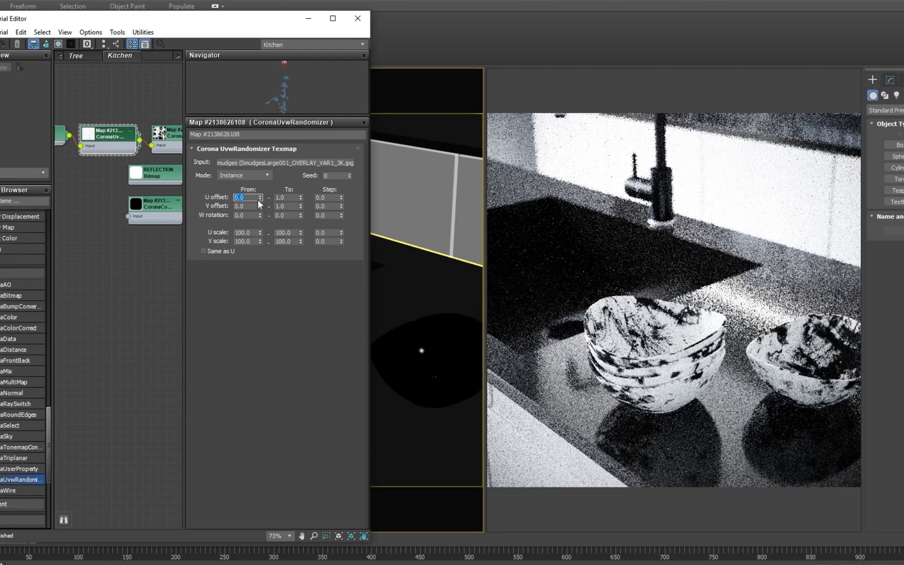
text(-30)
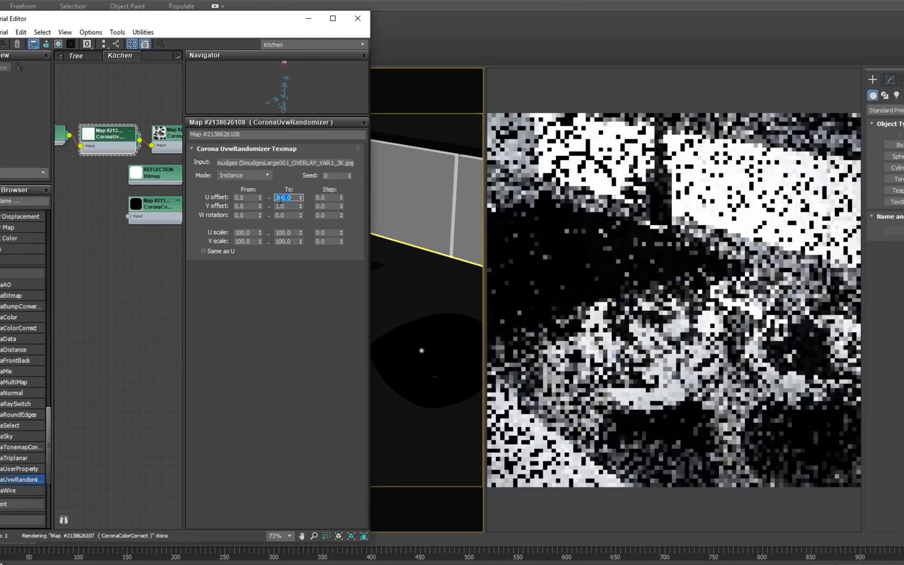
text(1.0)
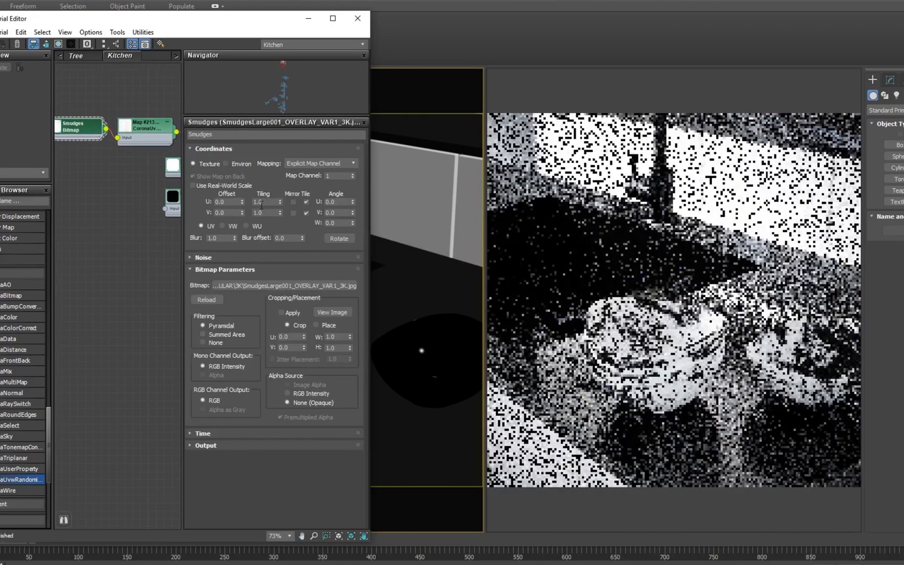
click(145, 128)
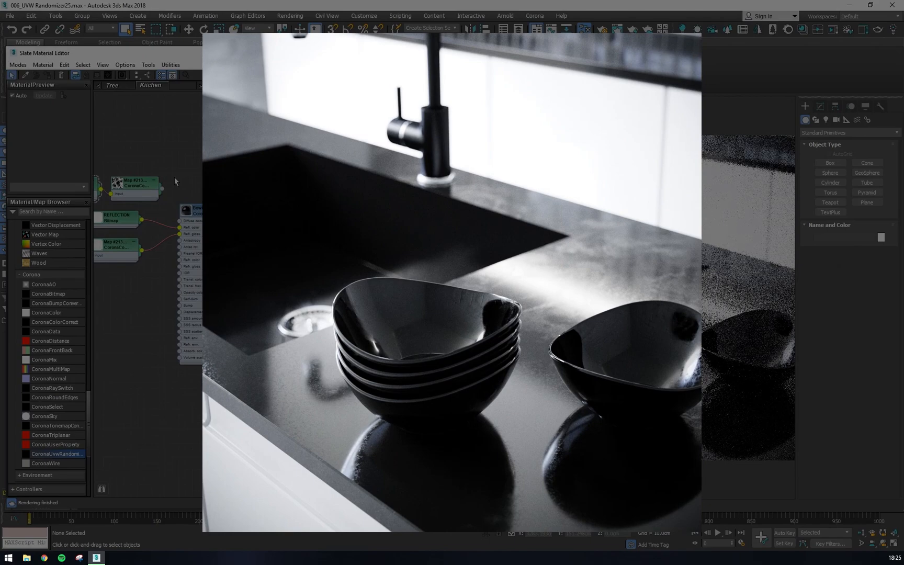
Step: Close the render image and pick another kitchen camera facing the pendant lamp and sink
double_click(135, 184)
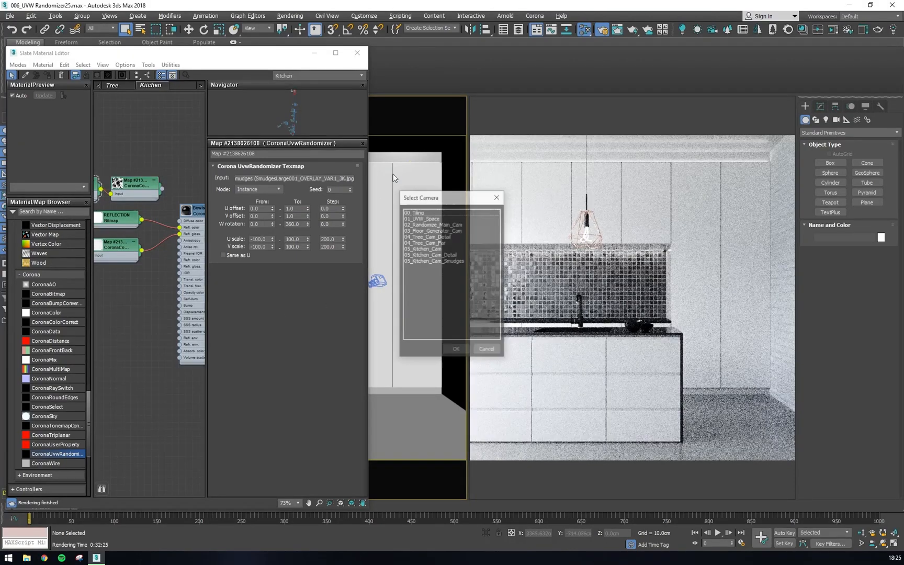
click(456, 349)
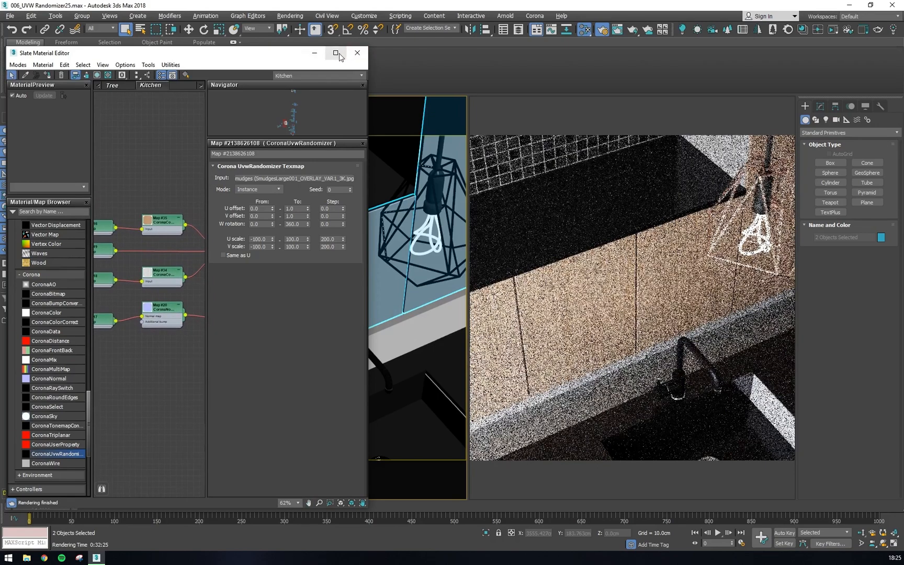
click(335, 53)
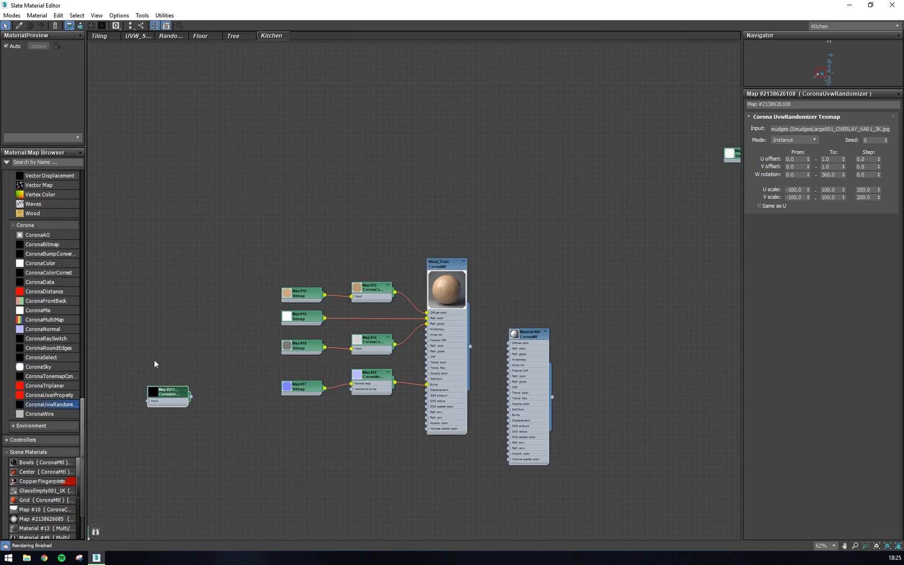
drag(168, 392, 372, 196)
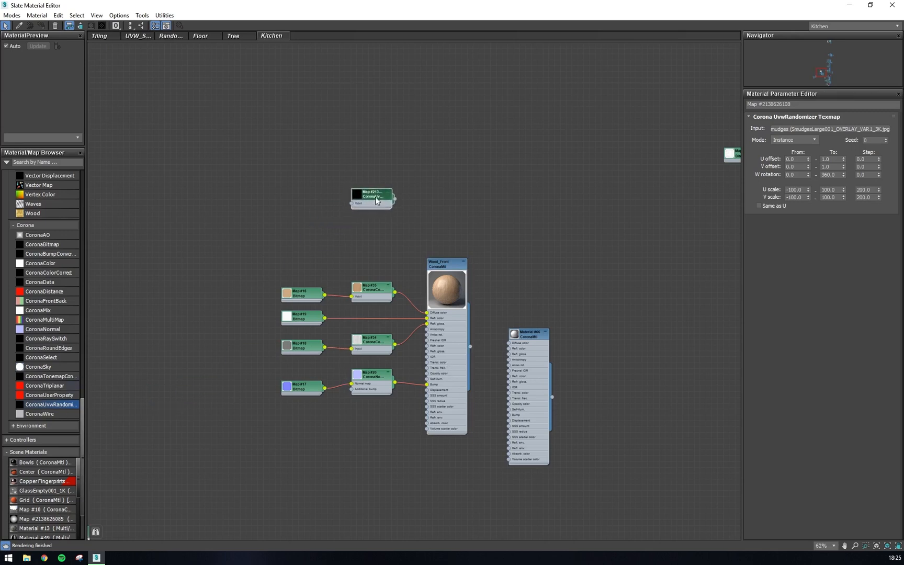
right_click(372, 196)
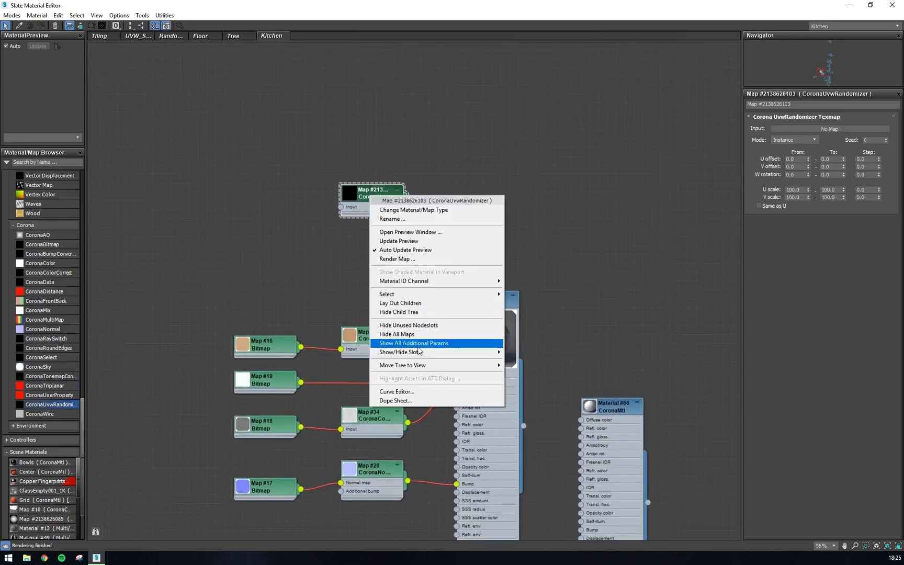
click(413, 343)
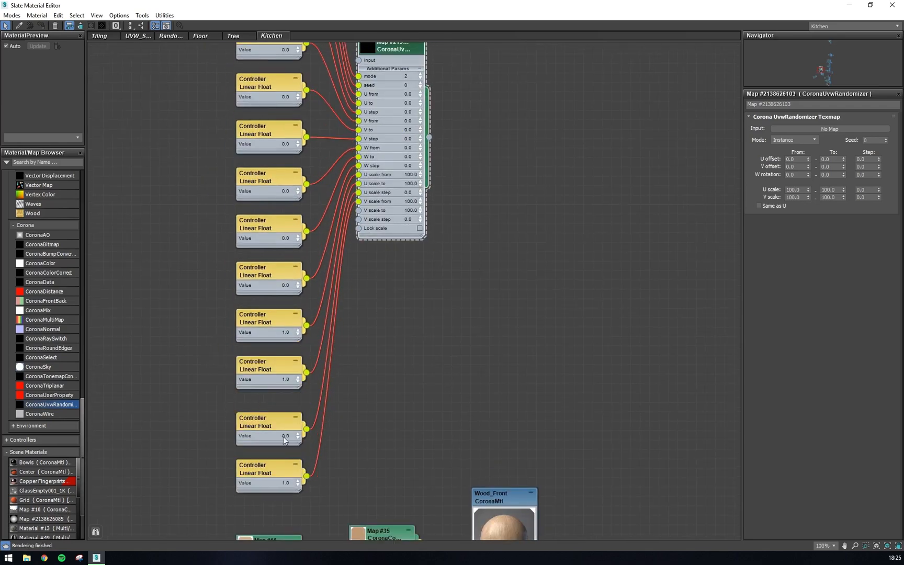
scroll(down, 3)
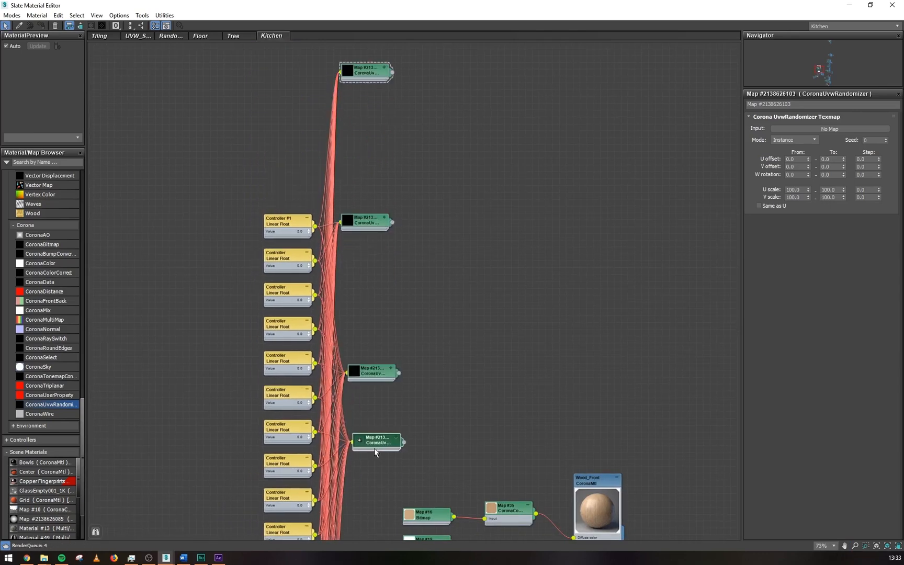
right_click(375, 441)
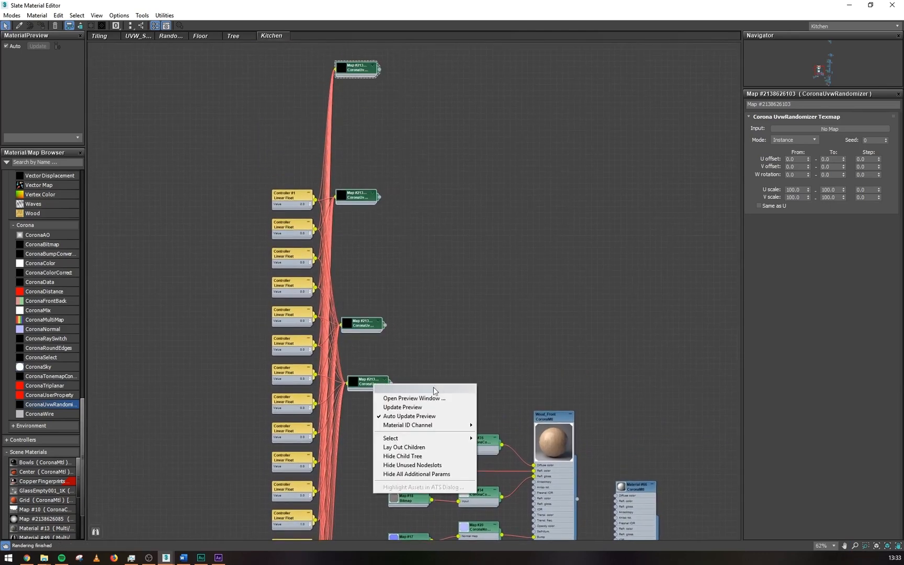
click(403, 465)
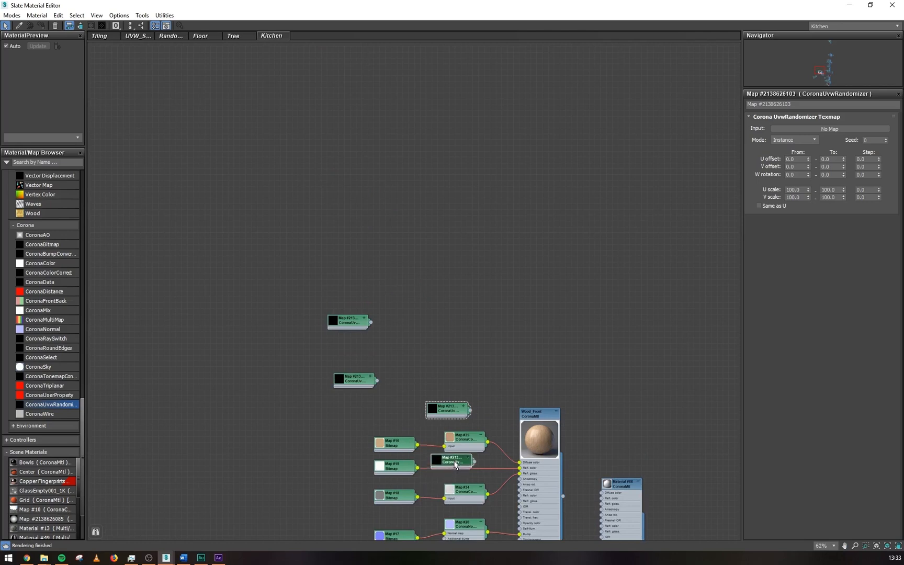
scroll(down, 3)
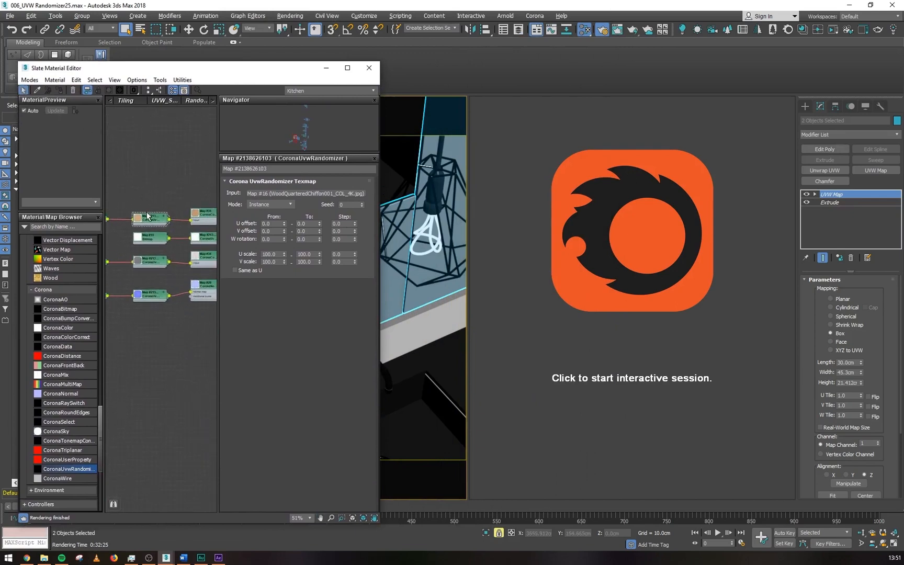
Step: Set the cabinet door randomizer to Mesh Element with U and V offsets up to 1.0
click(269, 204)
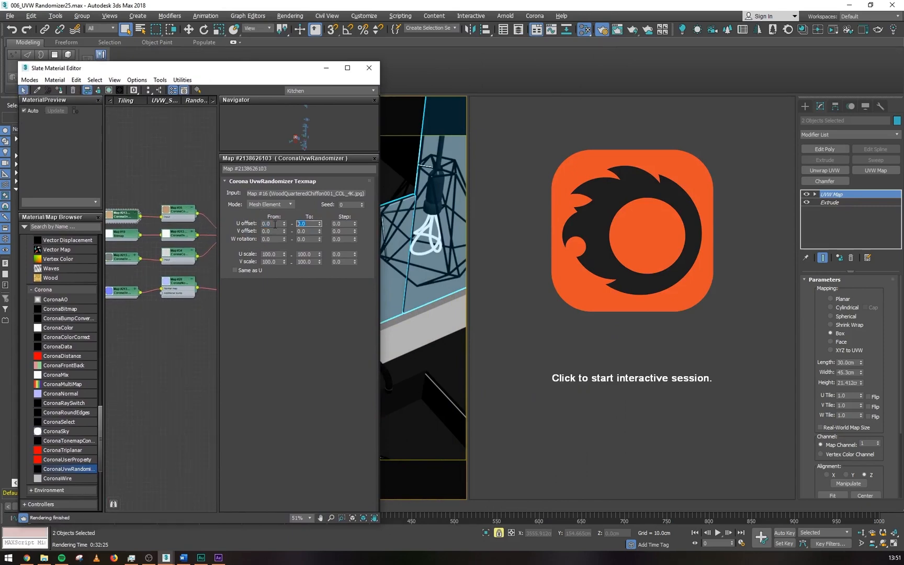
text(1.0)
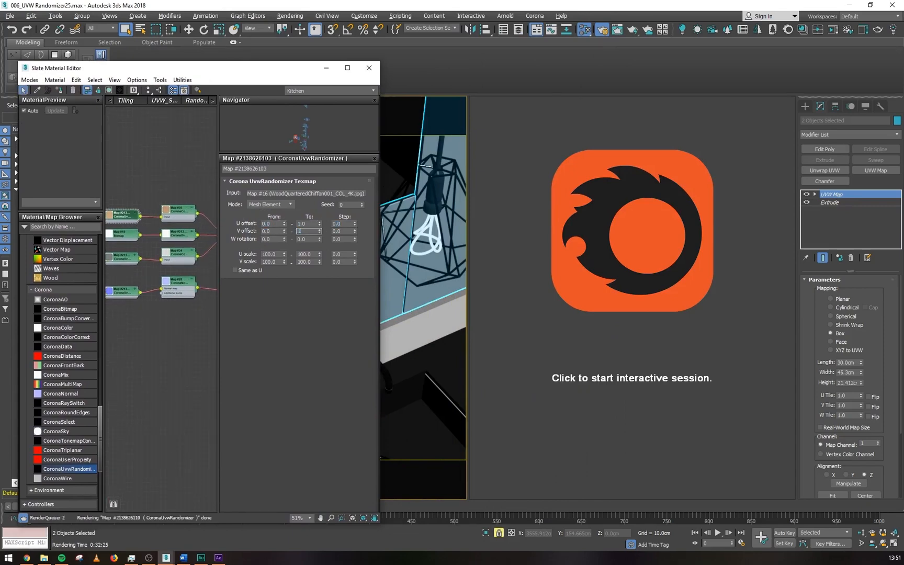
click(342, 223)
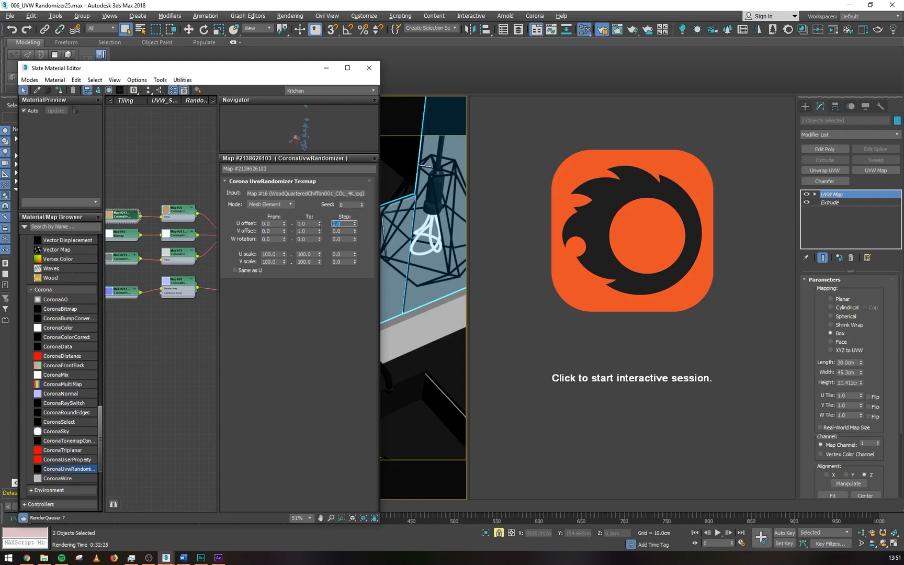
click(342, 230)
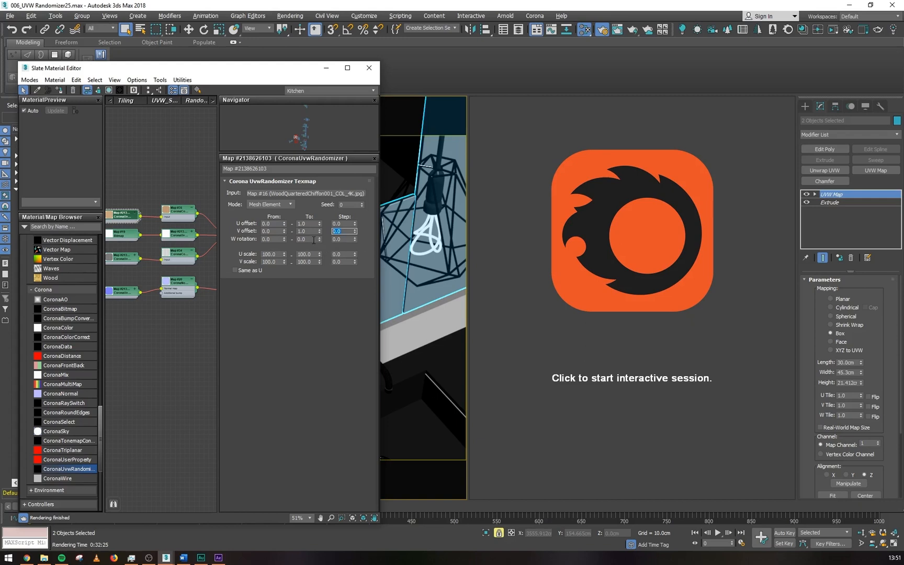
click(341, 224)
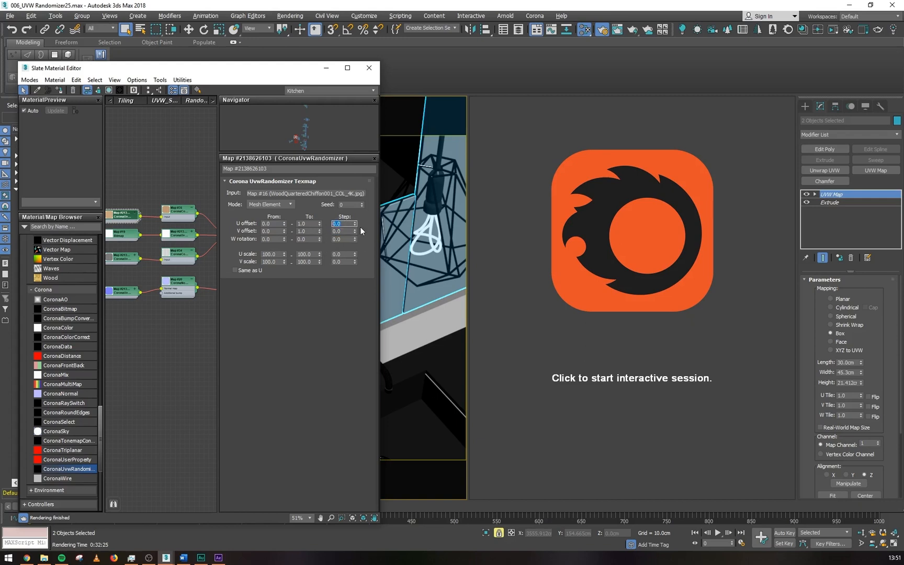
click(362, 203)
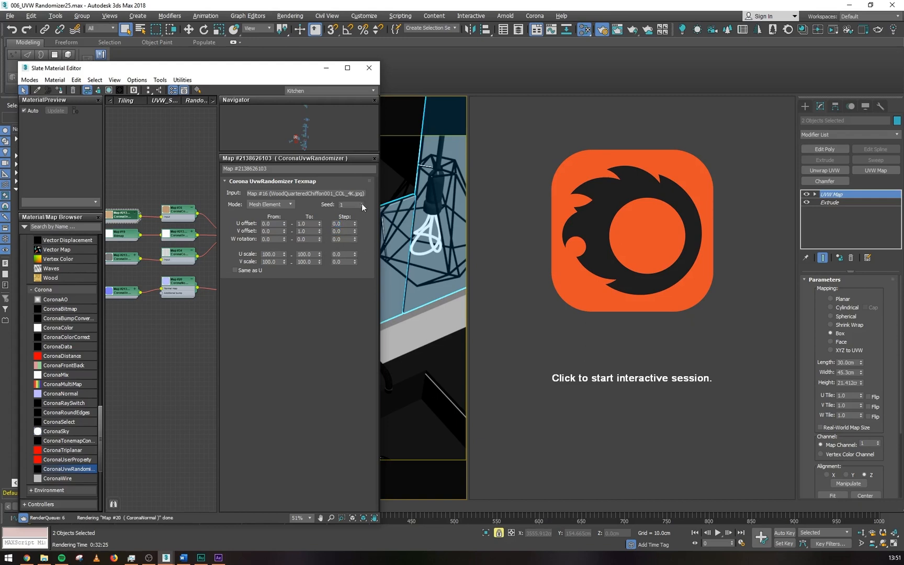
click(361, 203)
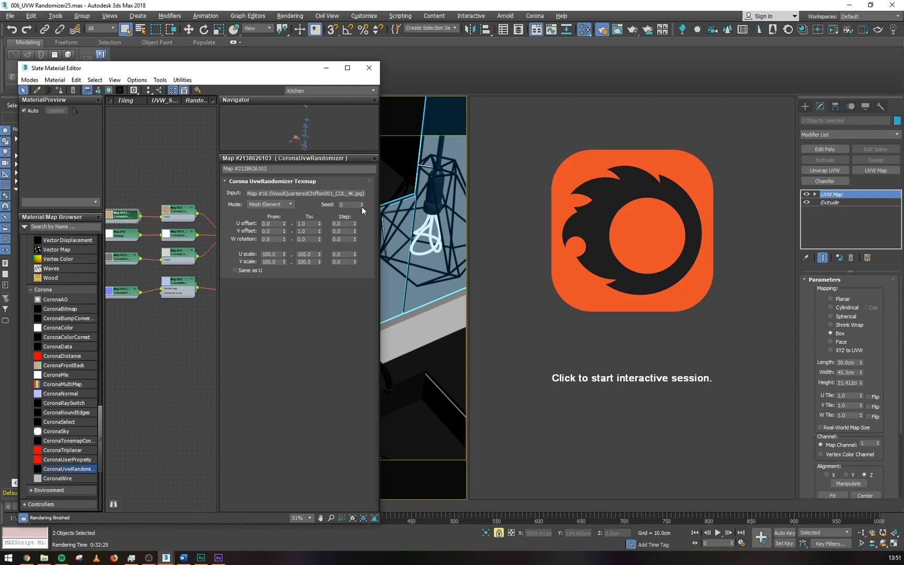
Step: Set the W rotation range to 360 with a step of 180
click(343, 224)
text(0.1)
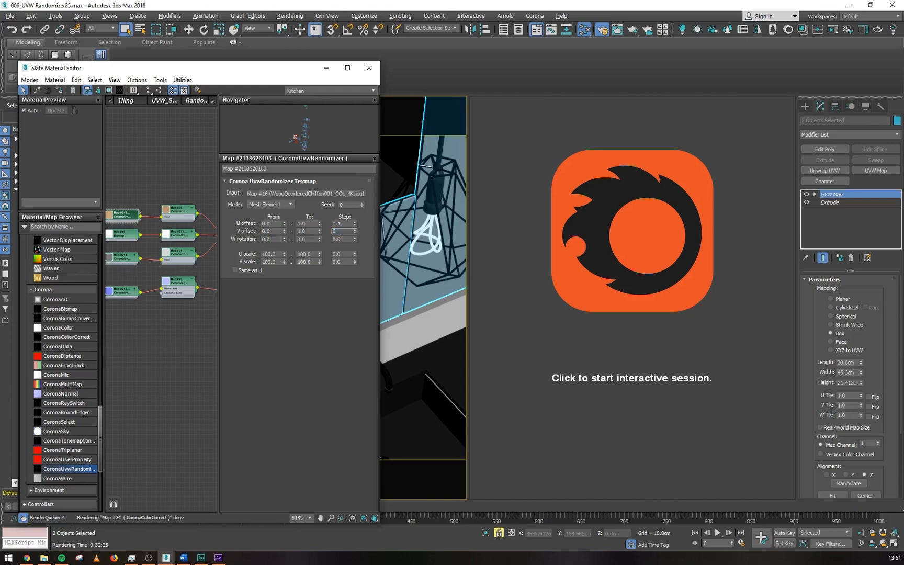
click(340, 224)
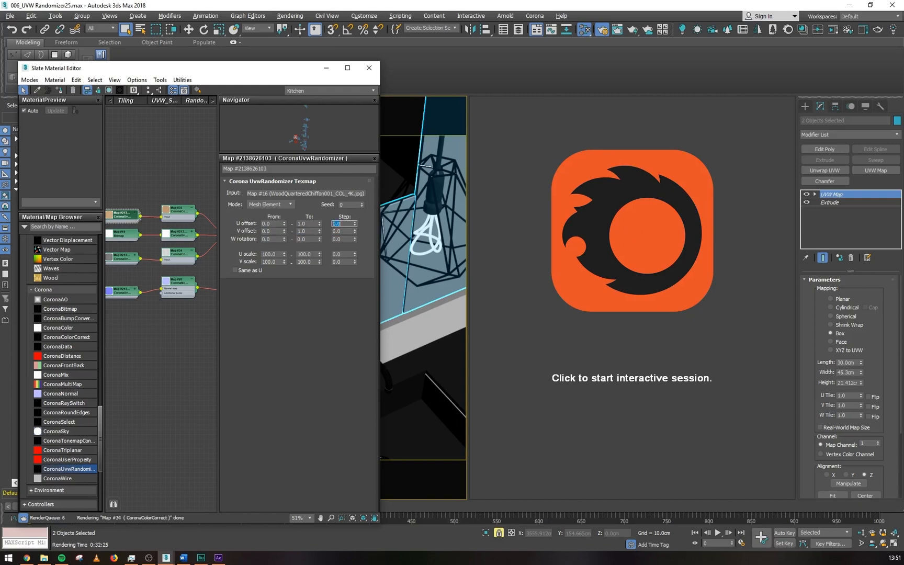
text(18)
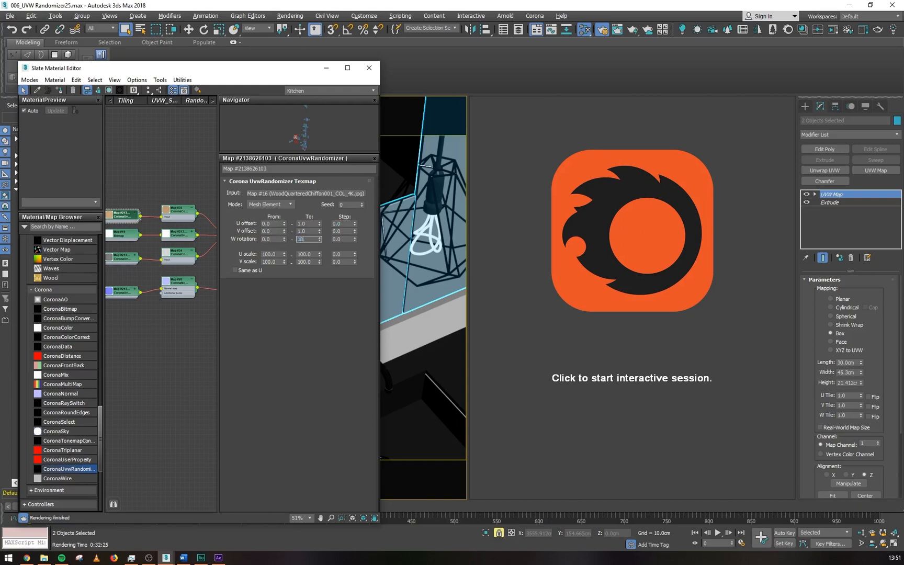
text(180)
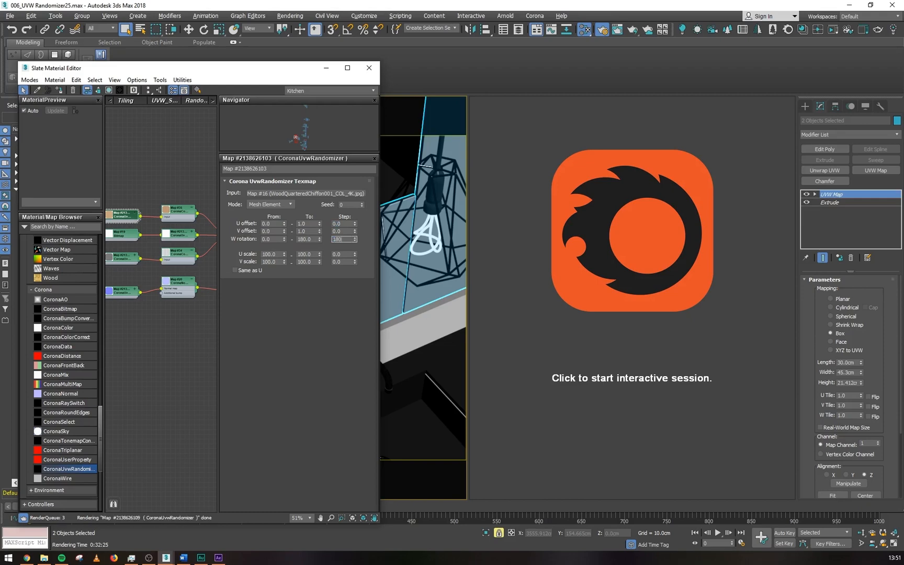
click(340, 239)
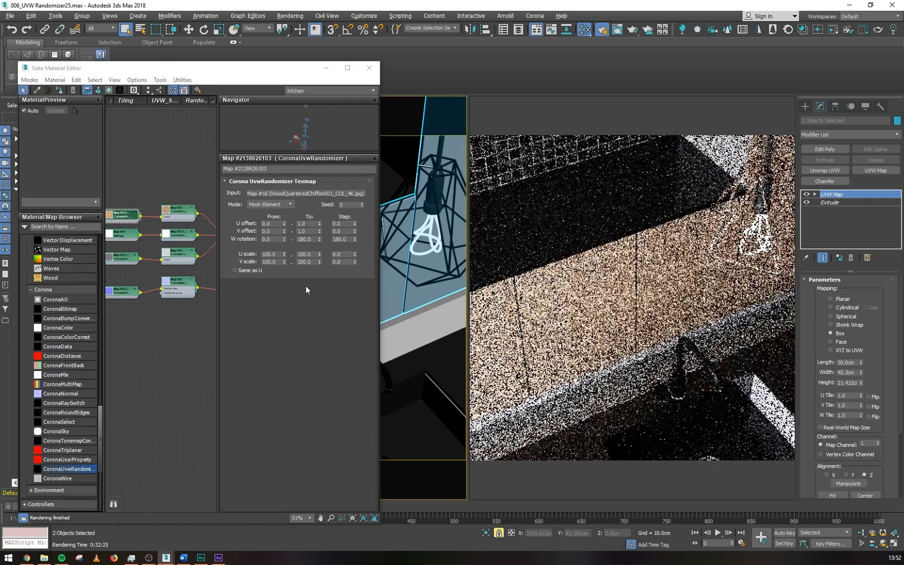
mouse_move(344, 239)
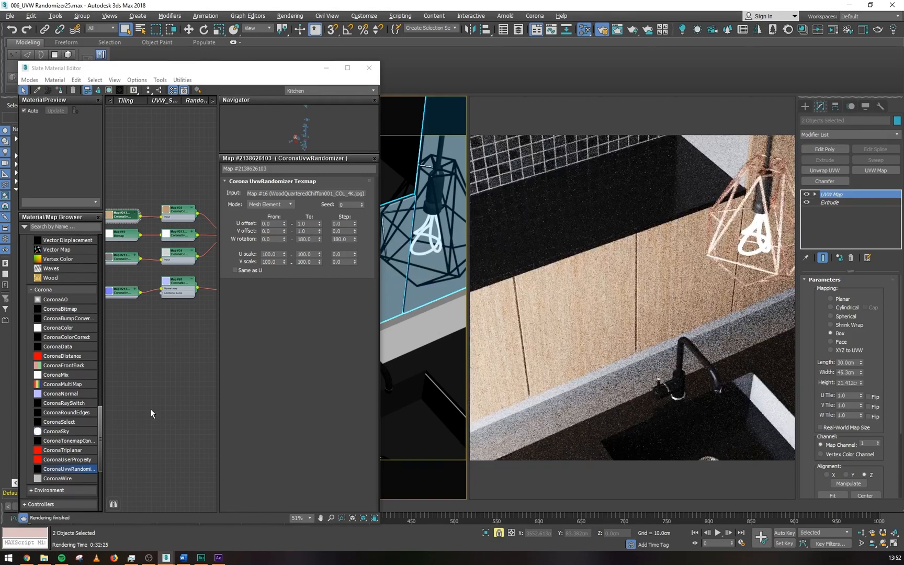
mouse_move(343, 239)
text(360)
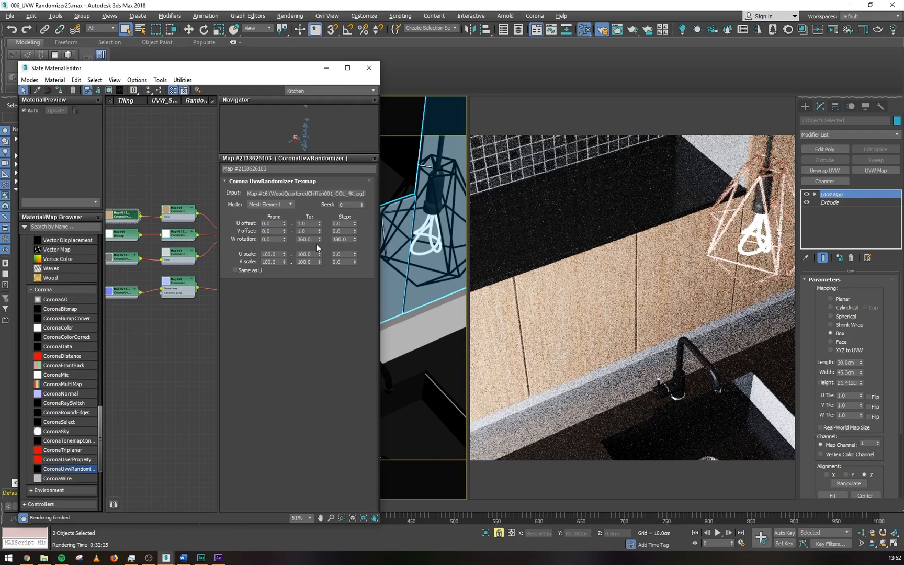
click(306, 239)
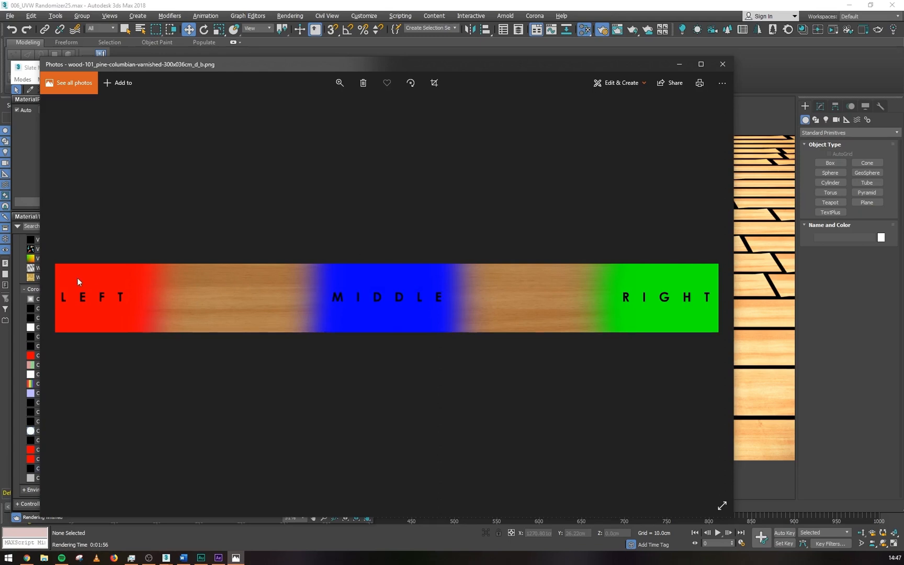
mouse_move(643, 319)
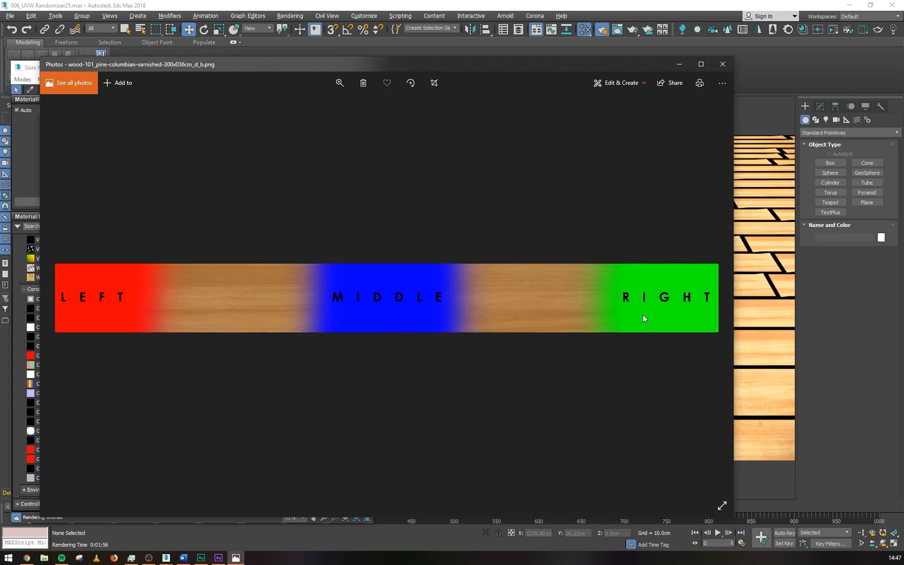
mouse_move(255, 291)
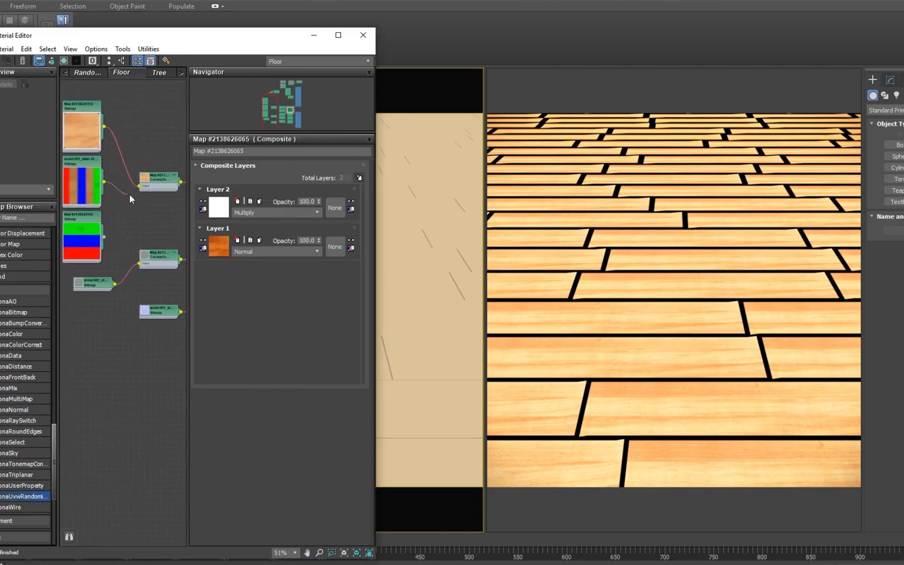
mouse_move(134, 192)
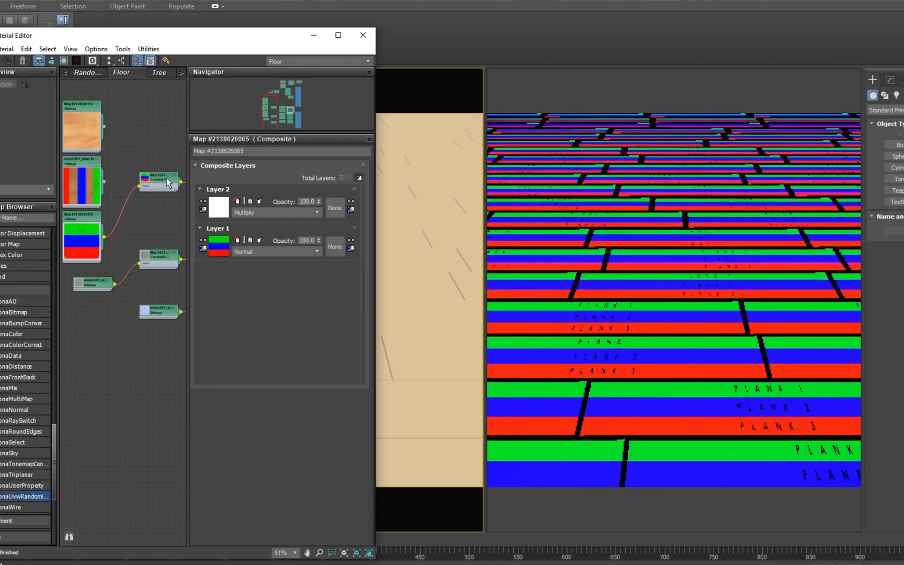
Step: Select the floor's CoronaUvwRandomizer and set its U scale From value to 33
click(157, 181)
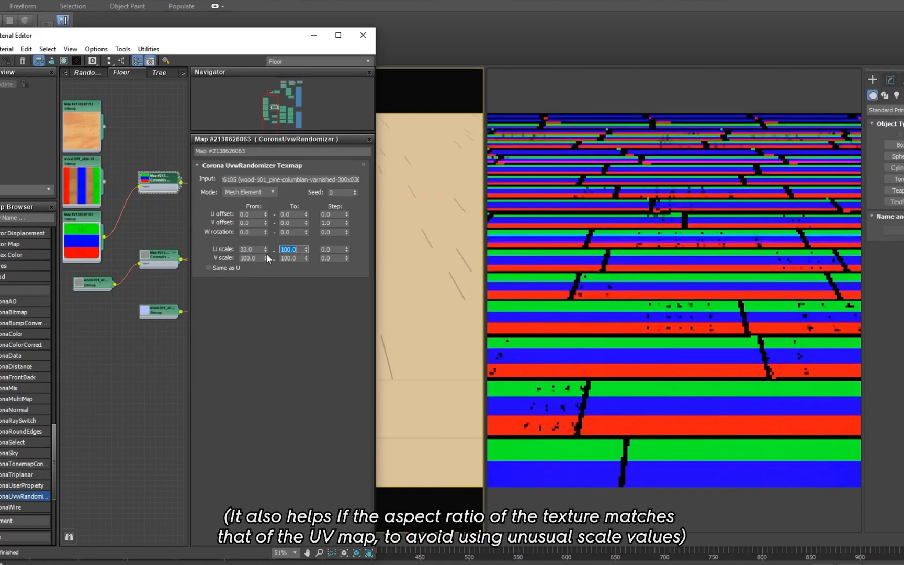
text(33.0)
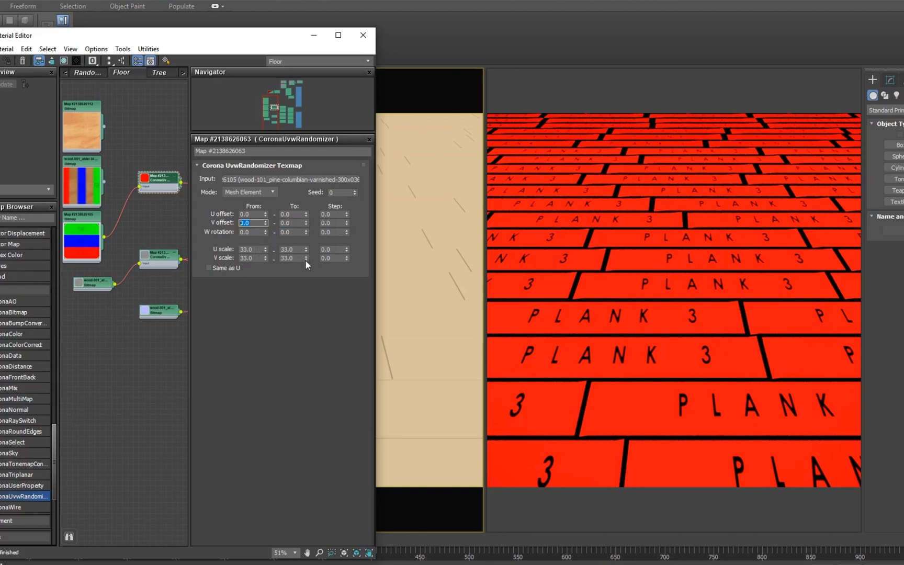
Step: Set the floor randomizer's V offset To 2.0 with Step 1.0
click(289, 222)
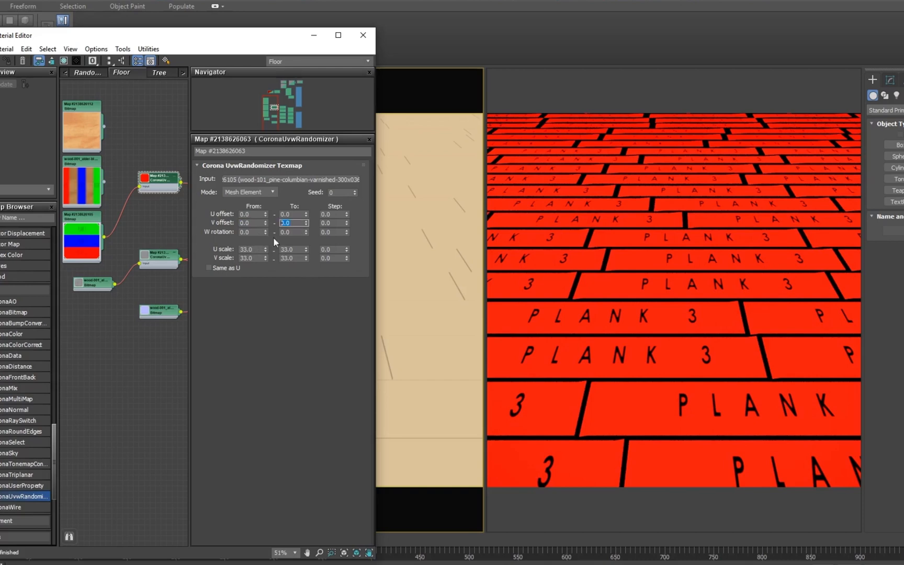
mouse_move(299, 244)
text(2)
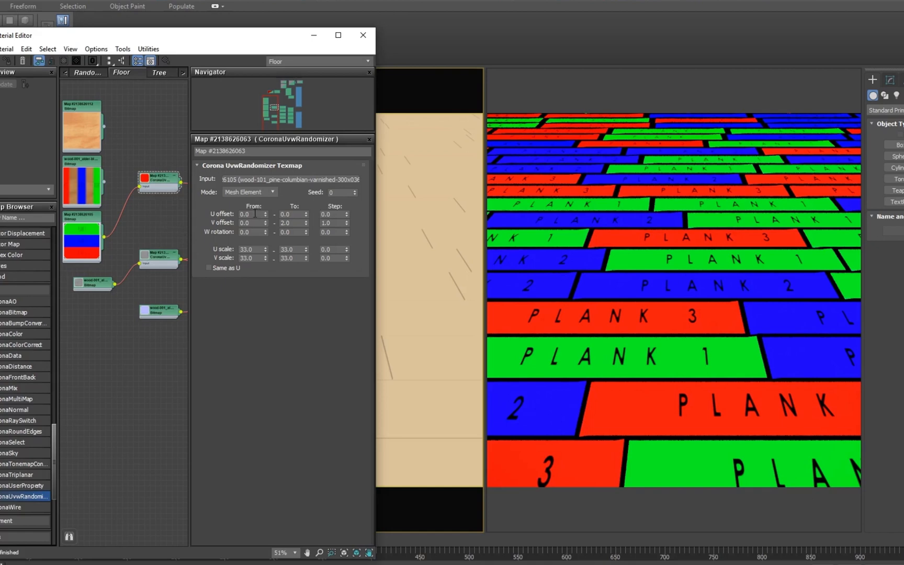
click(292, 214)
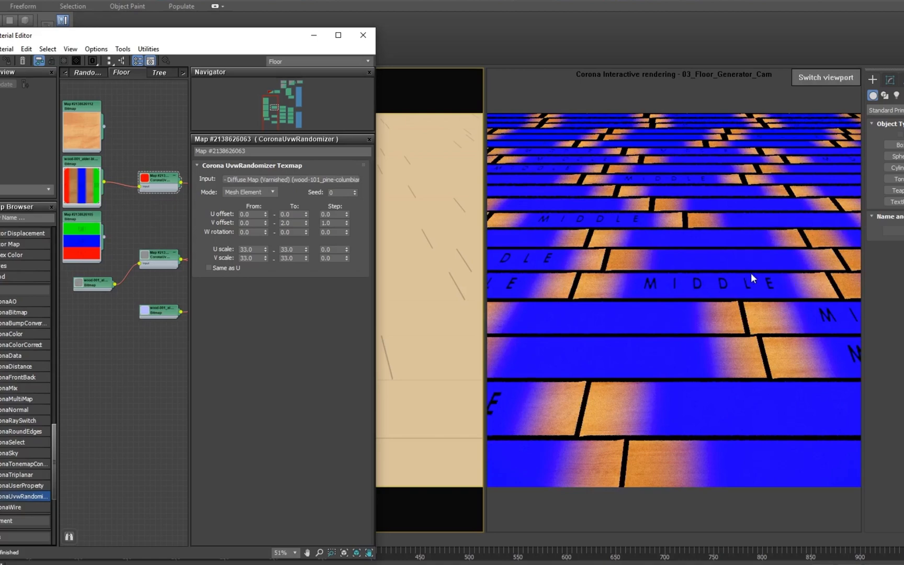
Step: Set U offset -1 to 1, W rotation 0–180 step 180, and U/V scale ±33 step 66
click(249, 214)
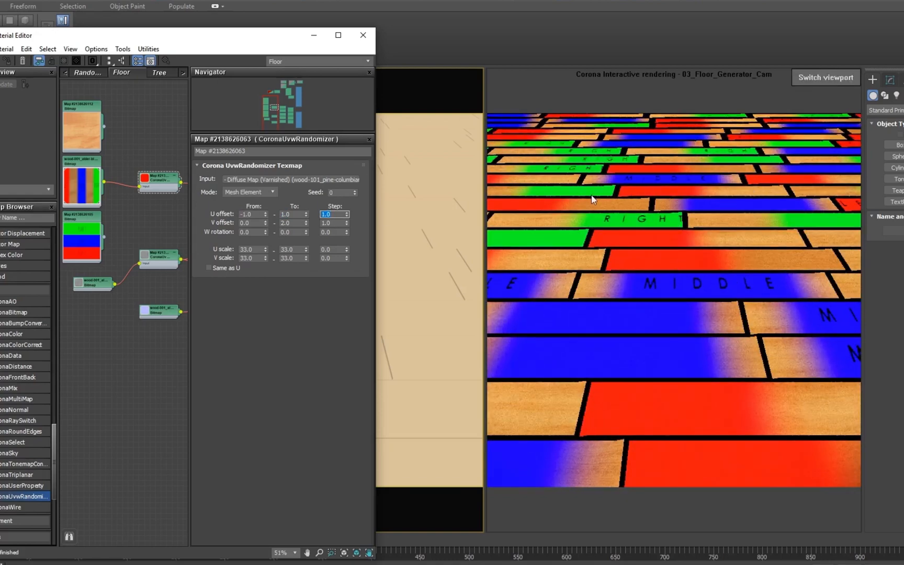
mouse_move(345, 219)
text(180)
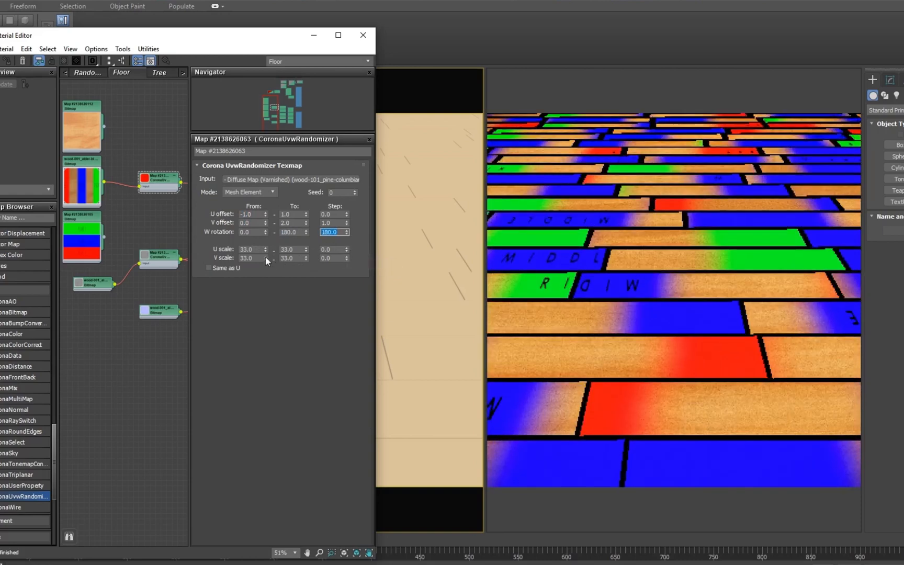
click(250, 249)
text(-33)
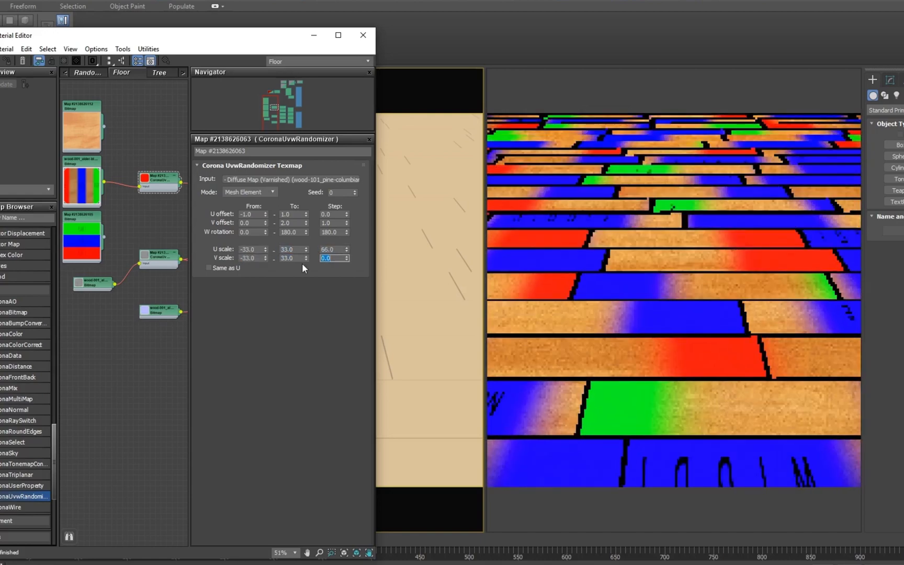
text(66.0)
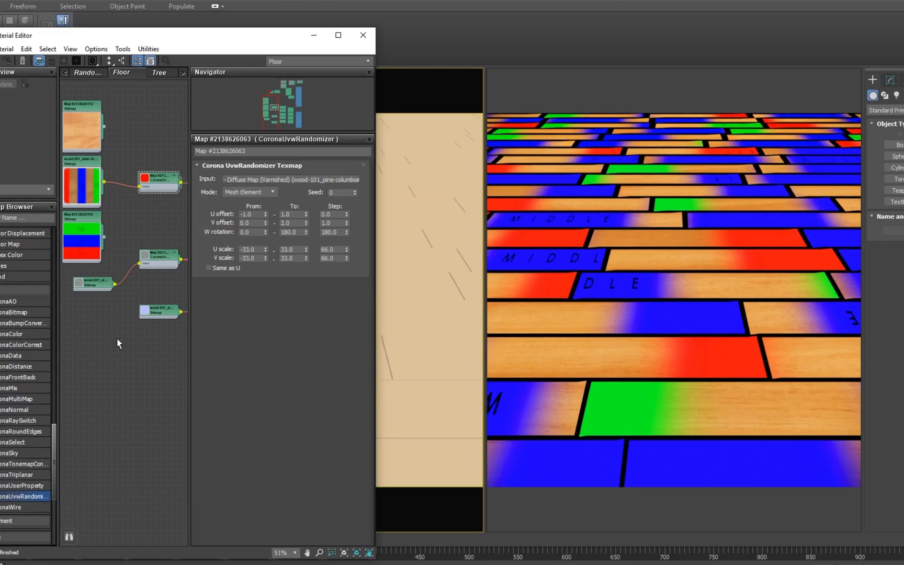
mouse_move(138, 142)
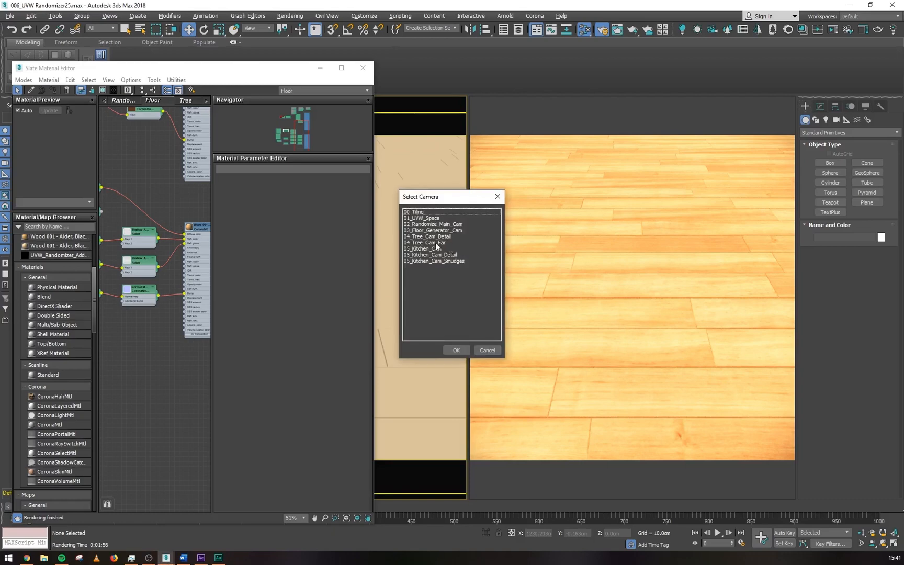
Step: Render from the 04_Tree_Cam_Far camera and display the Tree material node graph
click(456, 350)
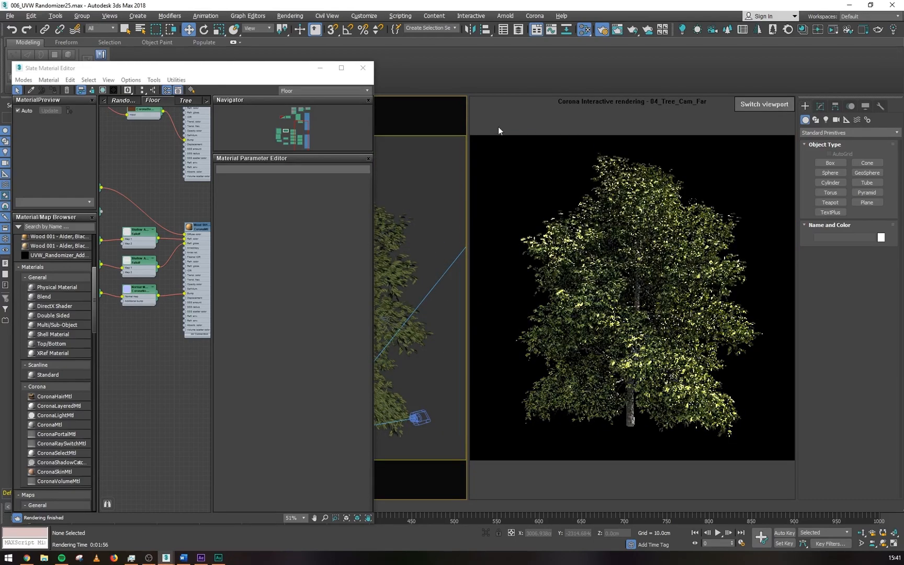
click(151, 101)
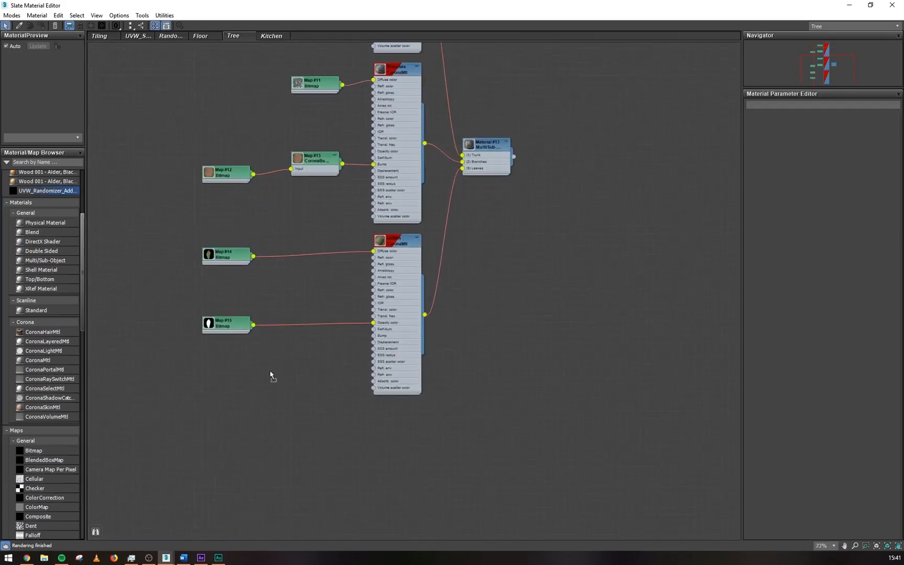
Step: Show, then hide, the additional parameter controllers on both leaf randomizer nodes
right_click(308, 294)
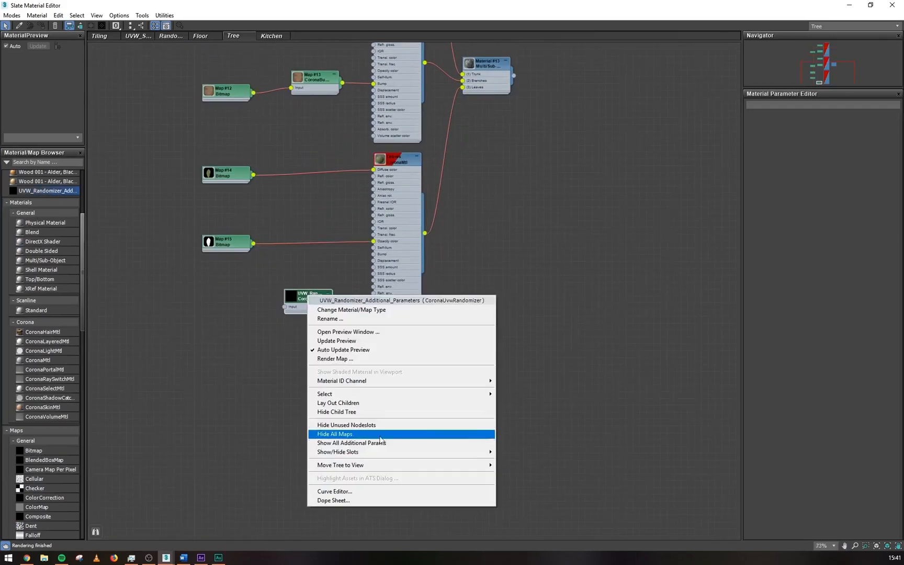
click(350, 442)
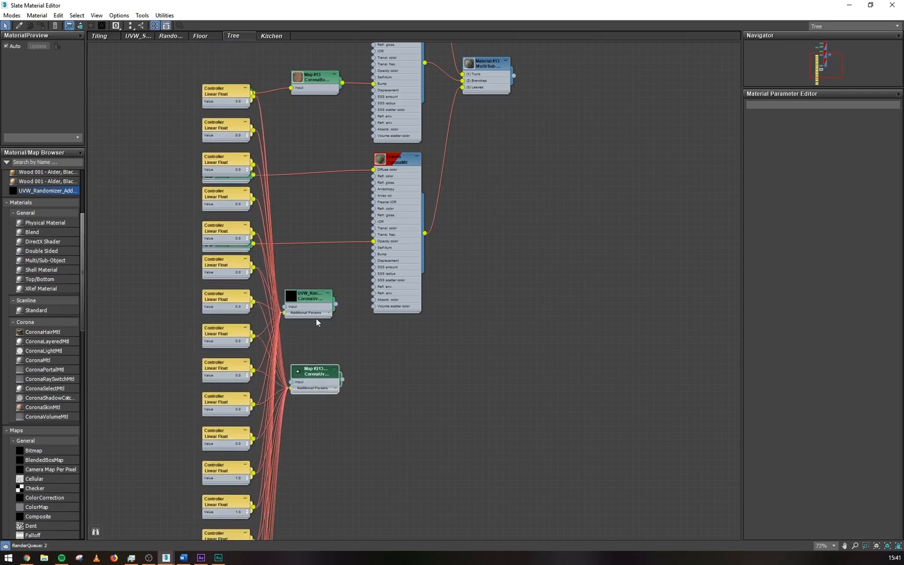
right_click(316, 374)
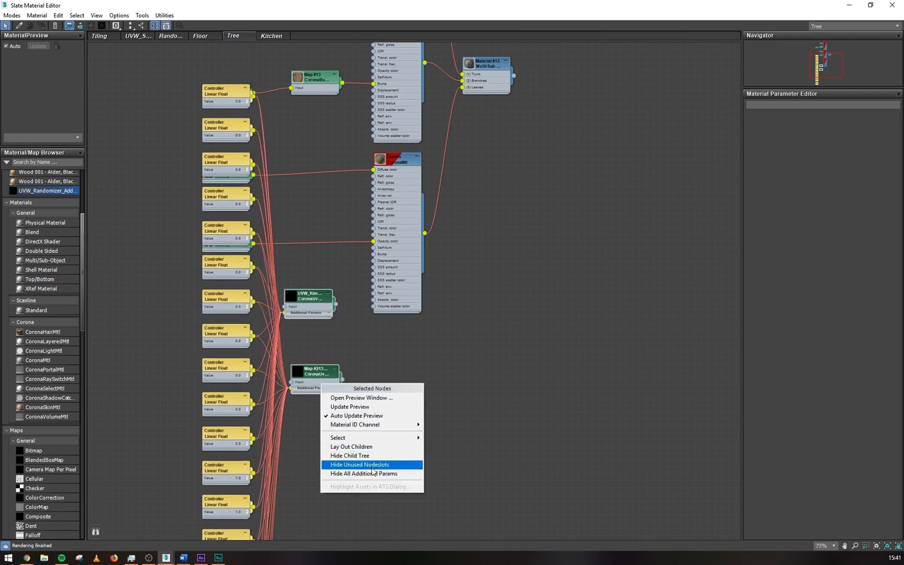
click(359, 464)
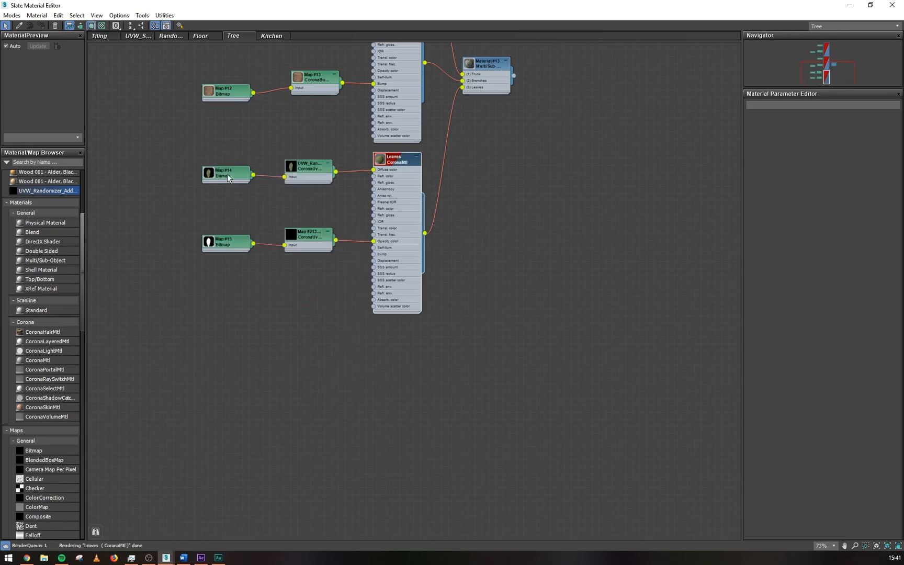
Step: Set the opacity leaf randomizer's Mode to Mesh Element
click(226, 173)
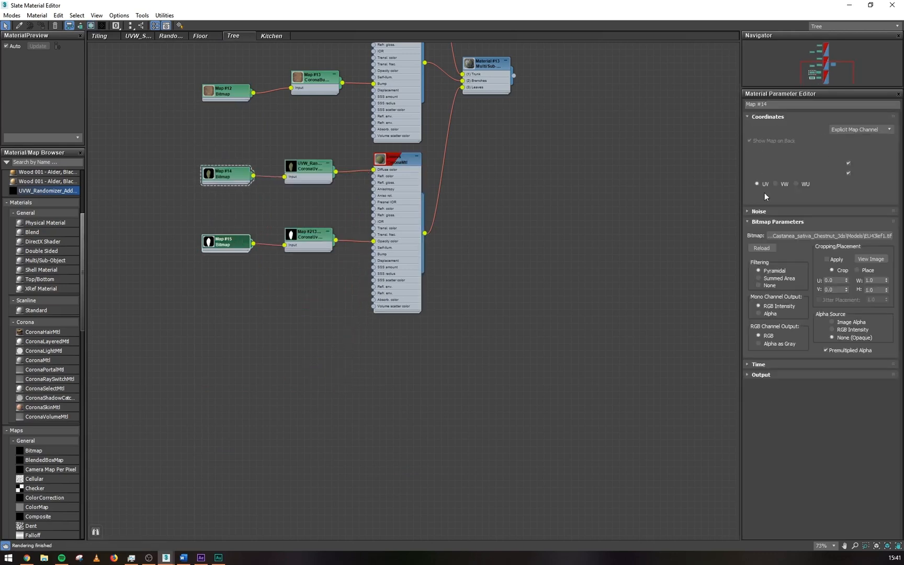
click(225, 240)
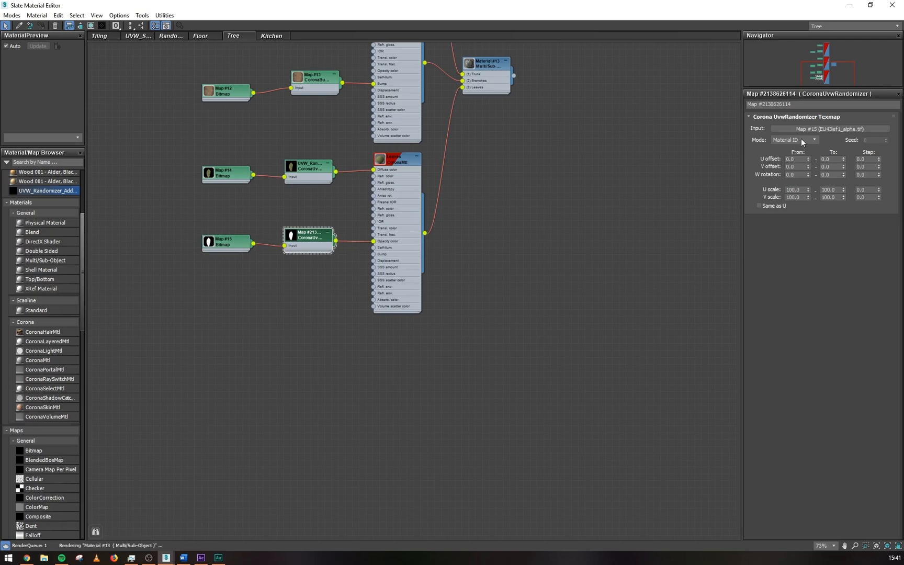
click(794, 139)
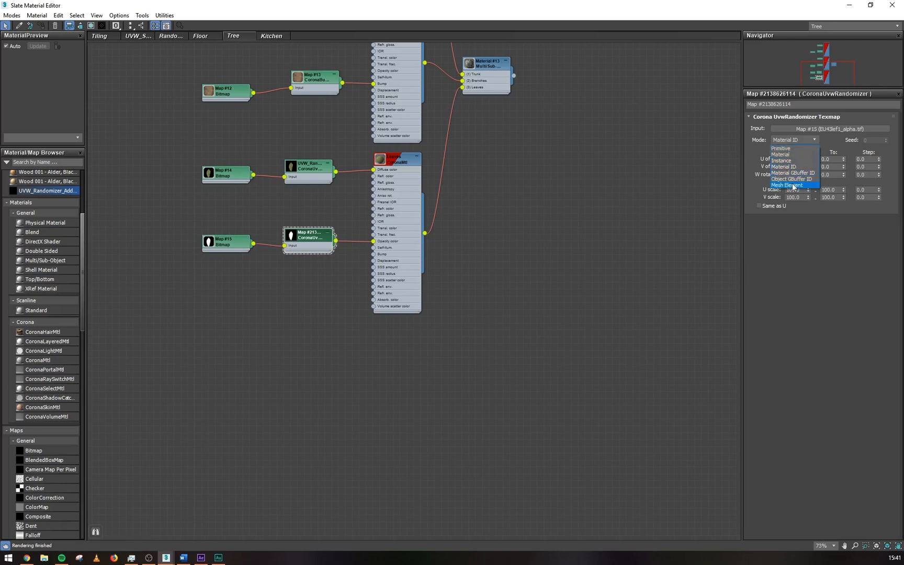
click(795, 186)
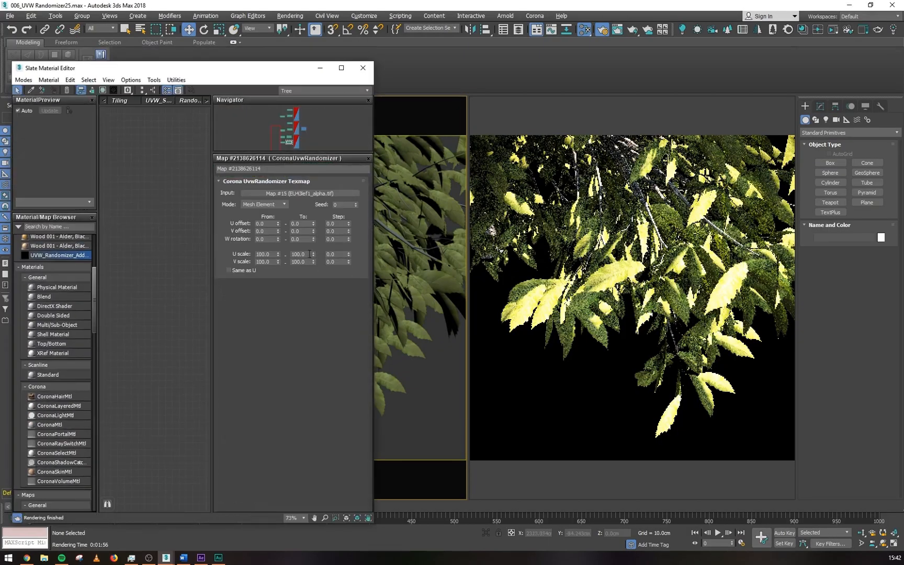
Step: Lock V scale to U, set U scale 100 to 300, and close the Slate Material Editor
click(232, 270)
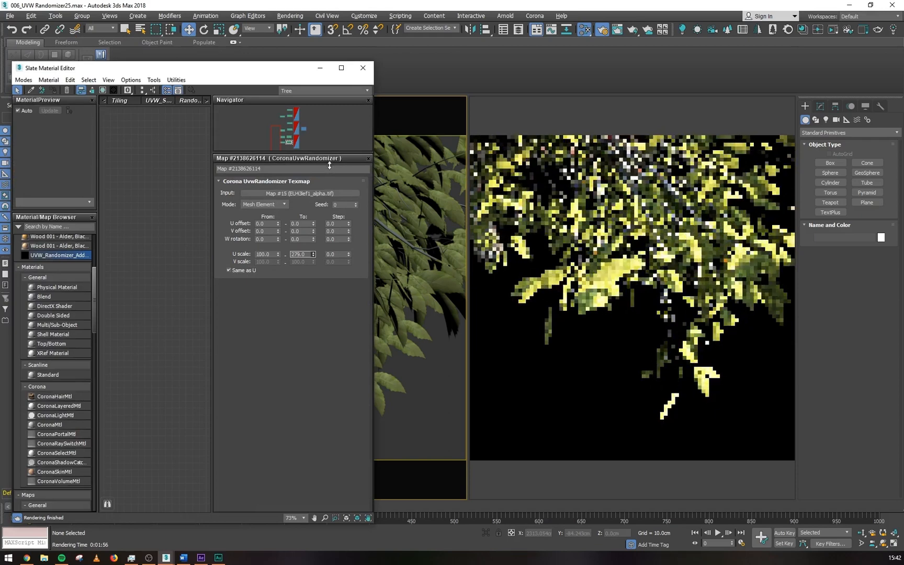
text(307.0)
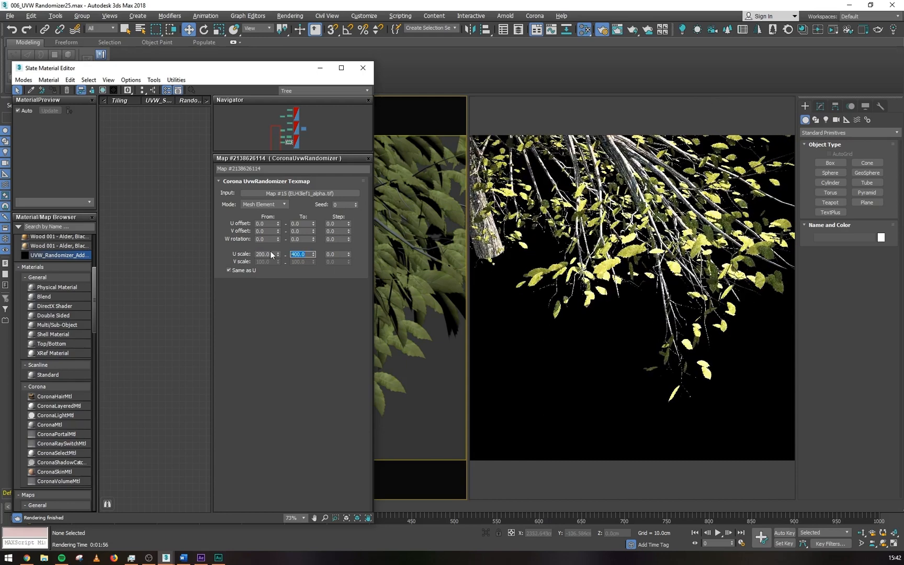
text(100.0)
text(300)
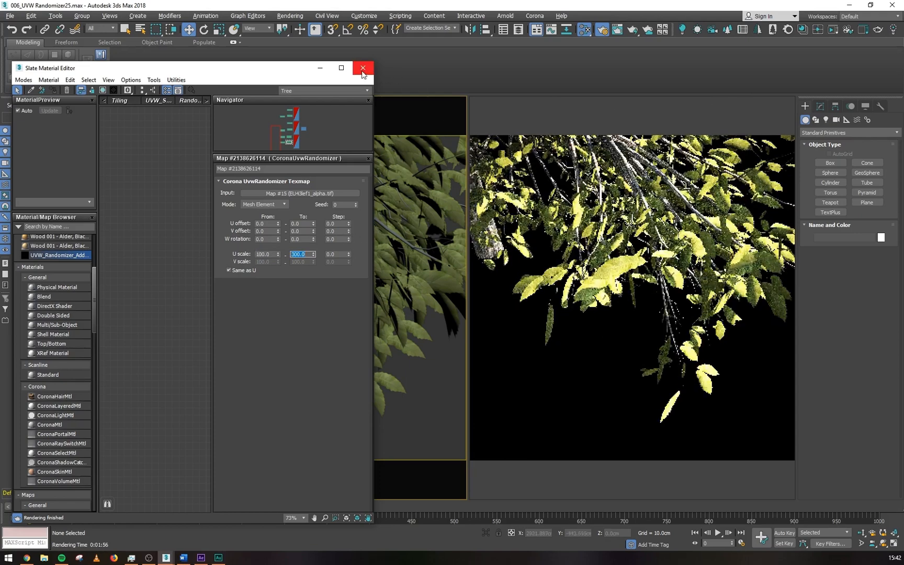
click(362, 68)
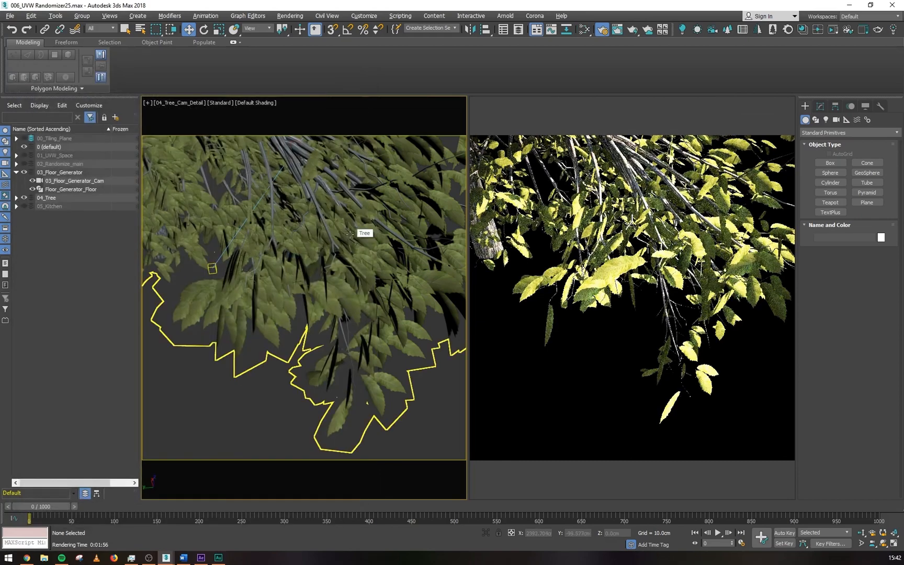